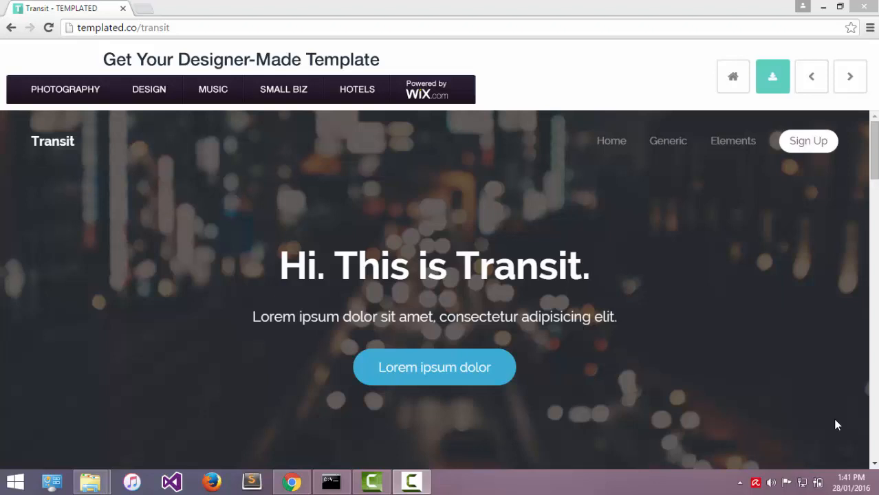
{"action": "mouse_move", "coordinate": [655, 289]}
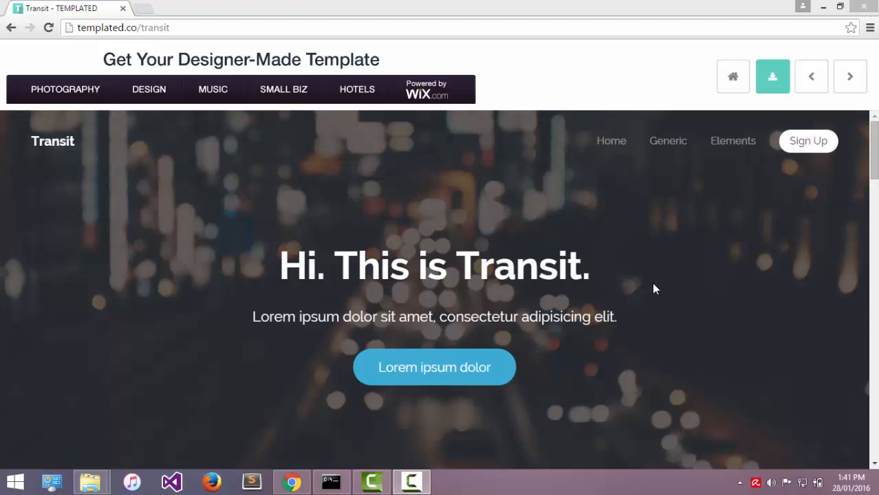
{"action": "mouse_move", "coordinate": [727, 147]}
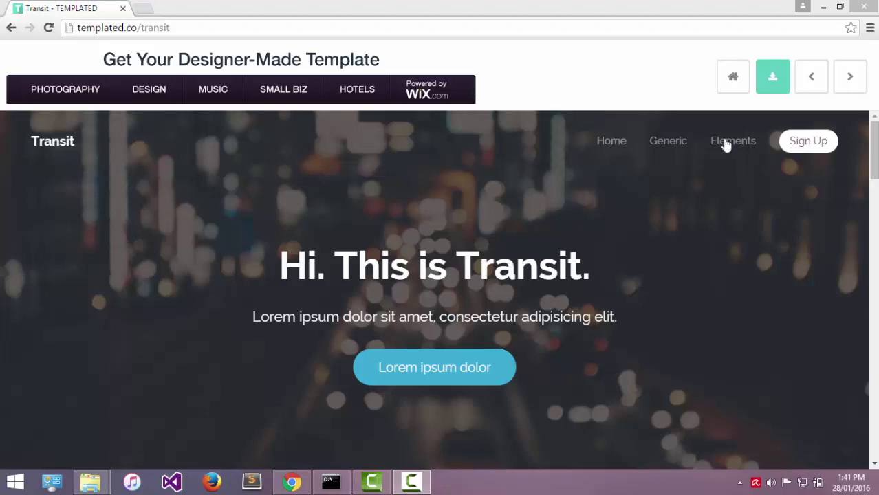
{"action": "mouse_move", "coordinate": [773, 76]}
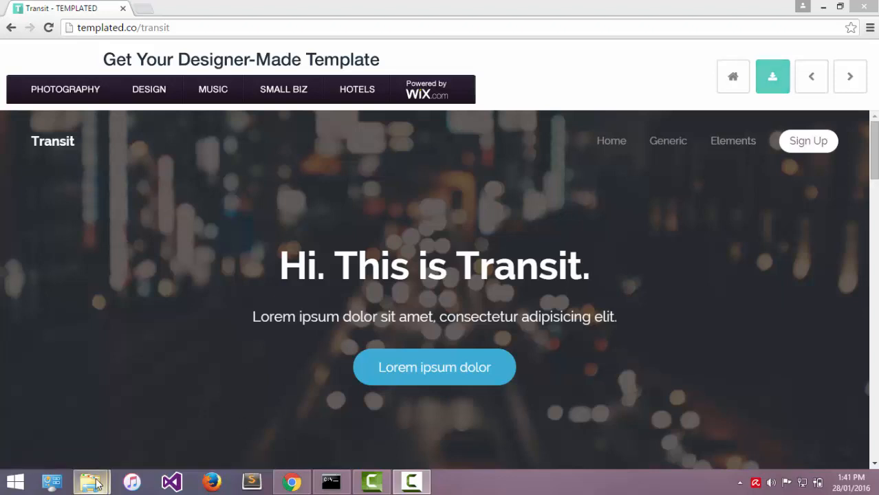
Step: Change into Documents\laravel project in Command Prompt and run composer to list its commands
{"action": "left_click", "coordinate": [89, 479]}
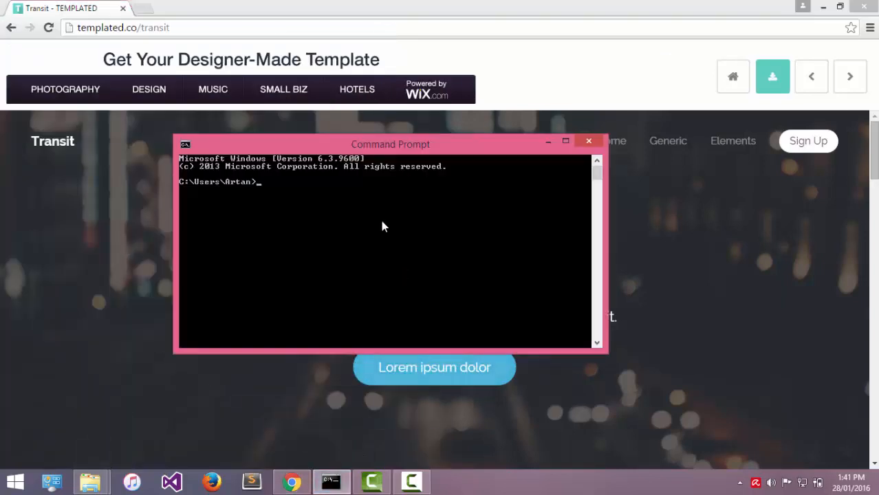
{"action": "mouse_move", "coordinate": [371, 204]}
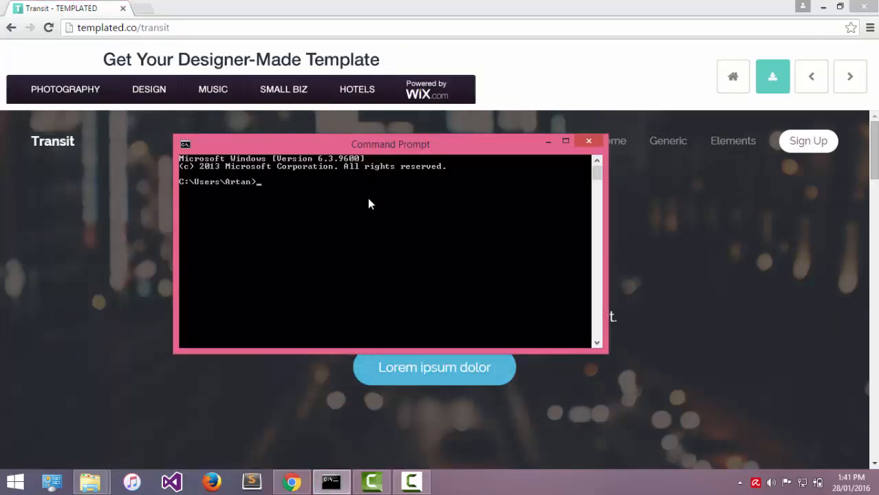
{"action": "type", "text": "cd"}
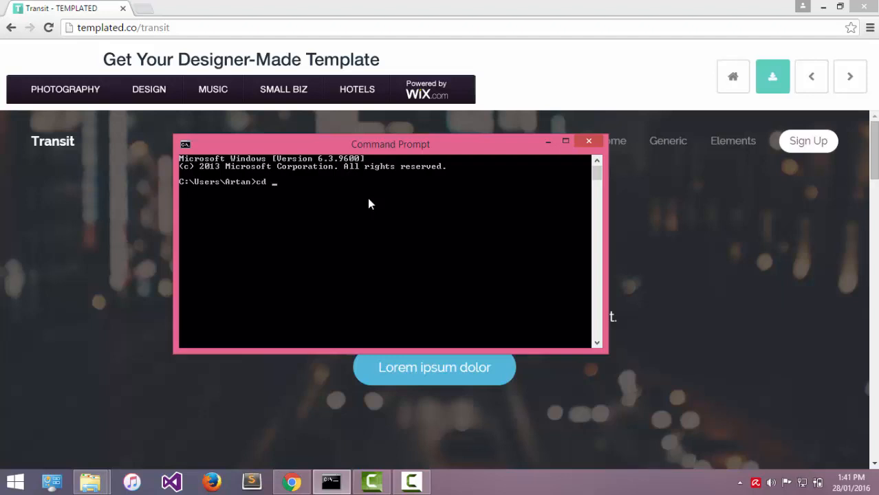
{"action": "type", "text": "C:\\Users\\Artan\\OneDrive\\Documents\\laravel project"}
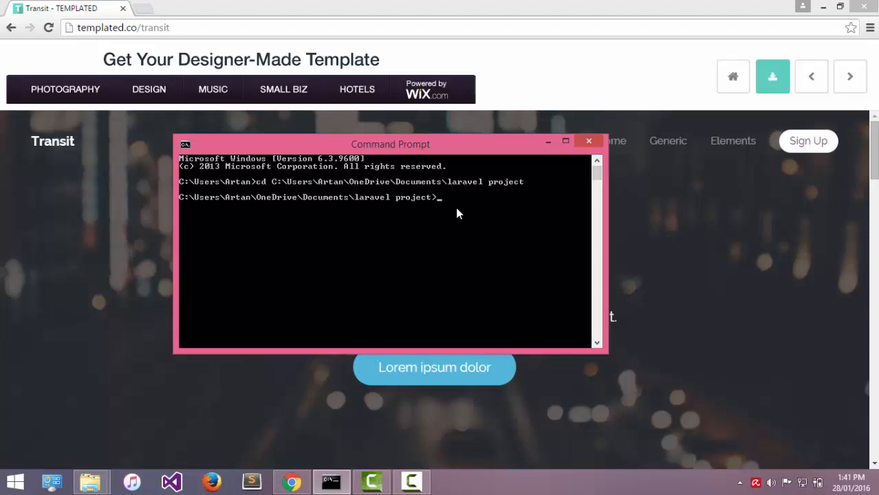
{"action": "type", "text": "c"}
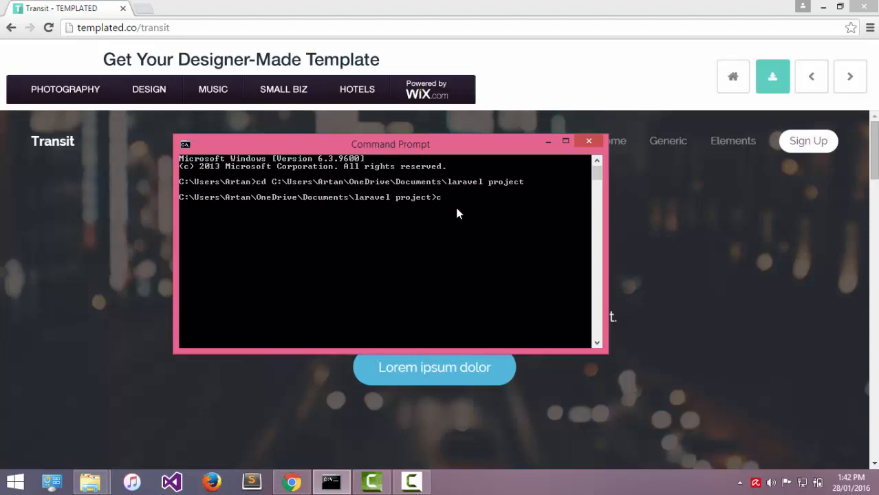
{"action": "type", "text": "composer"}
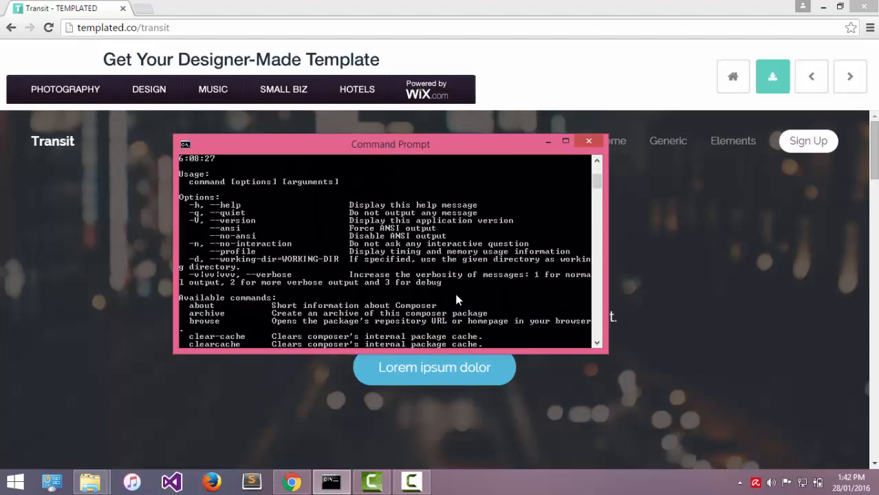
{"action": "scroll", "scroll_direction": "down", "scroll_amount": 3}
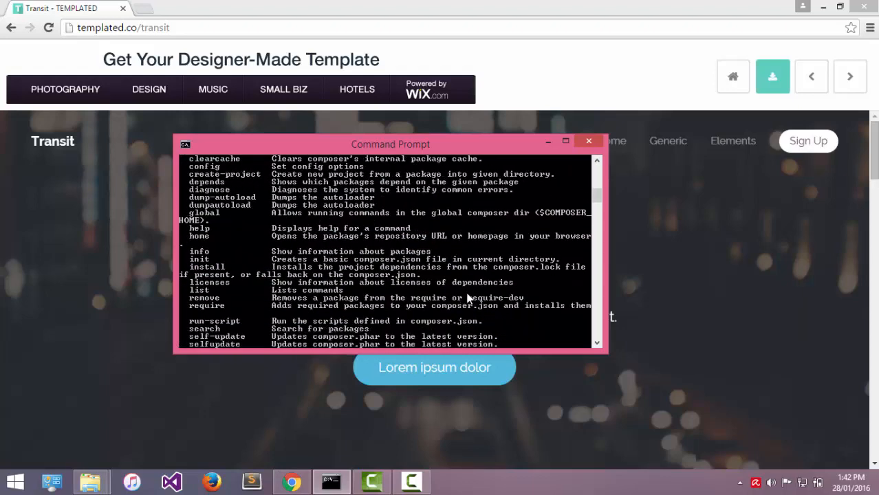
{"action": "scroll", "scroll_direction": "down", "scroll_amount": 3}
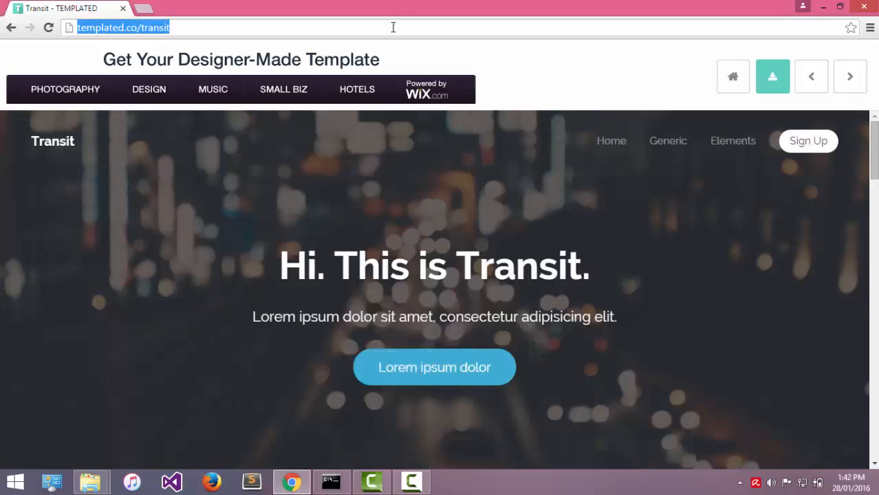
Step: Load laravel.com/docs and scroll to the 'Via Composer Create-Project' install command
{"action": "type", "text": "https://laravel.com/docs/5.2"}
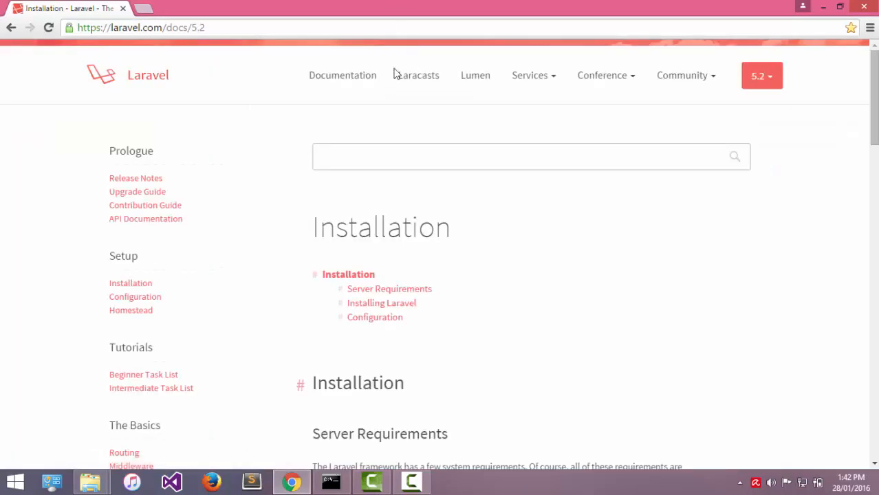
{"action": "scroll", "scroll_direction": "down", "scroll_amount": 3}
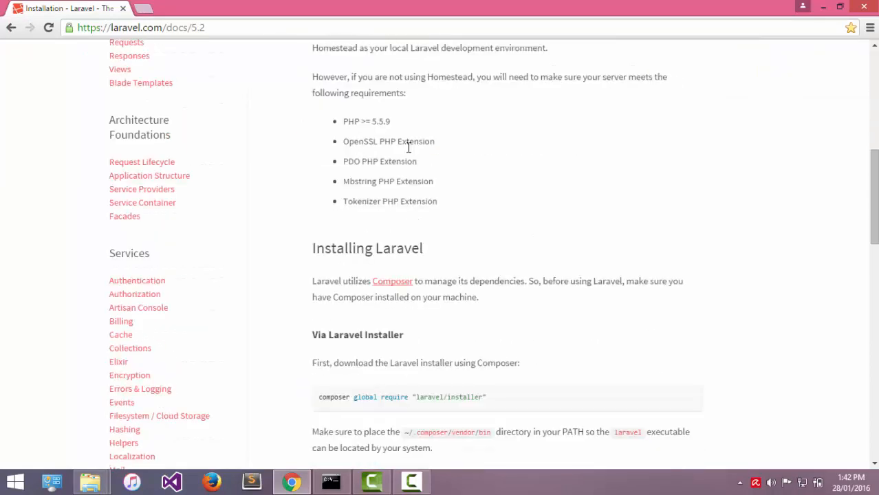
{"action": "scroll", "scroll_direction": "down", "scroll_amount": 3}
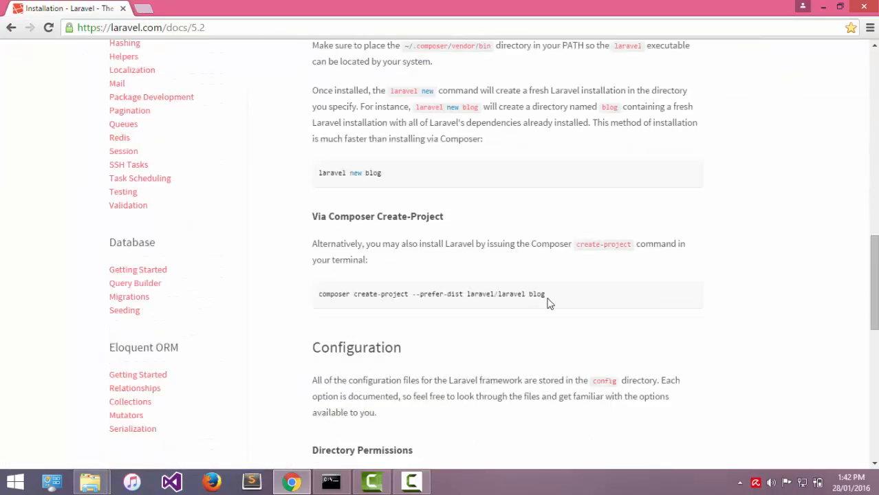
{"action": "mouse_move", "coordinate": [561, 299]}
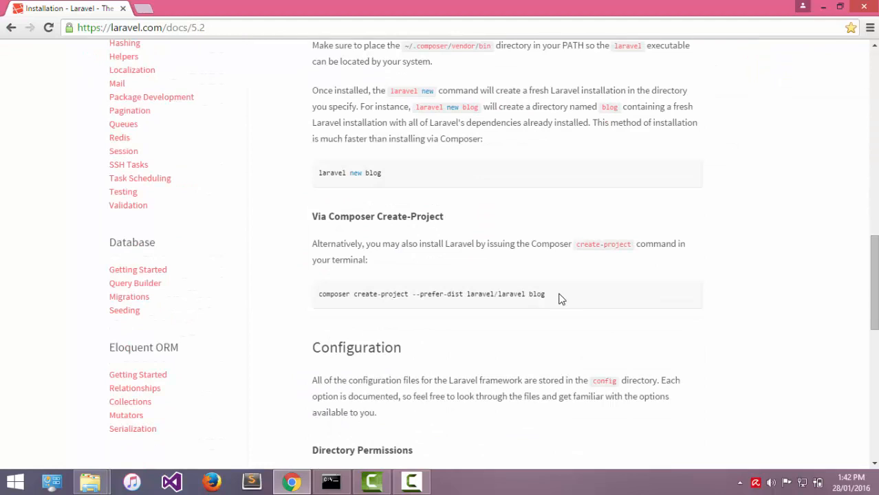
{"action": "mouse_move", "coordinate": [559, 300]}
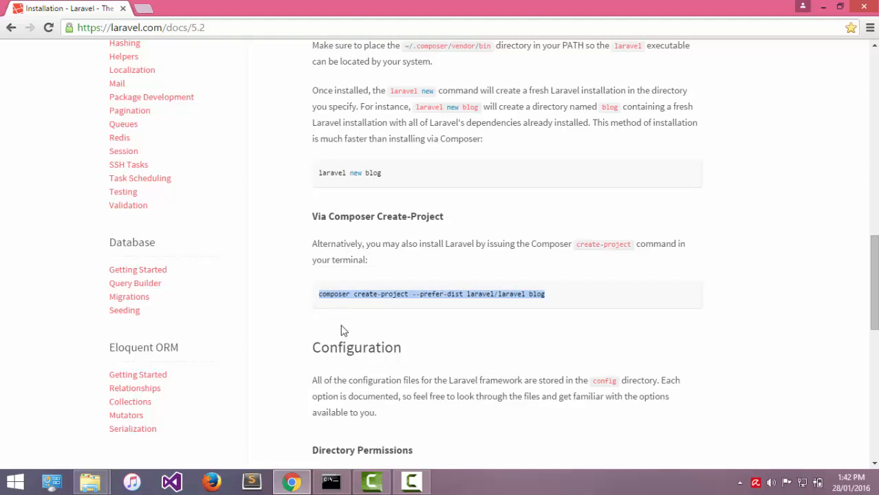
Step: Run composer create-project --prefer-dist laravel/laravel with project name myproject instead of blog
{"action": "left_click", "coordinate": [331, 481]}
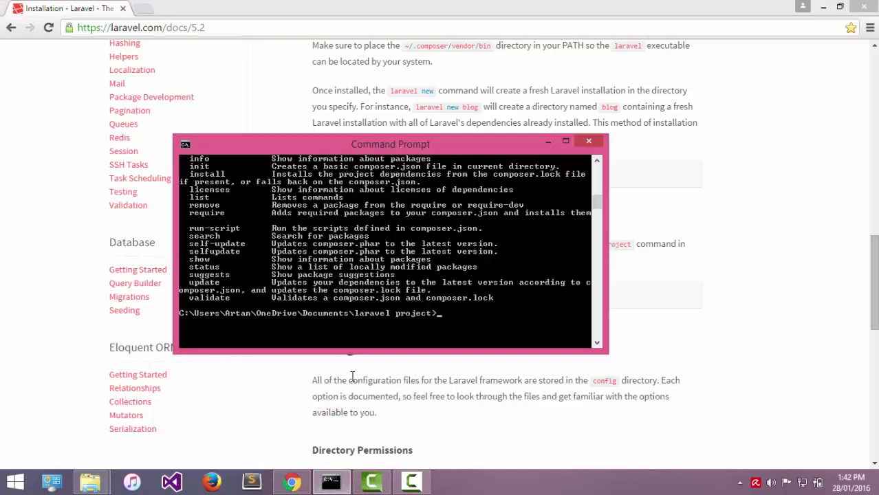
{"action": "mouse_move", "coordinate": [449, 321]}
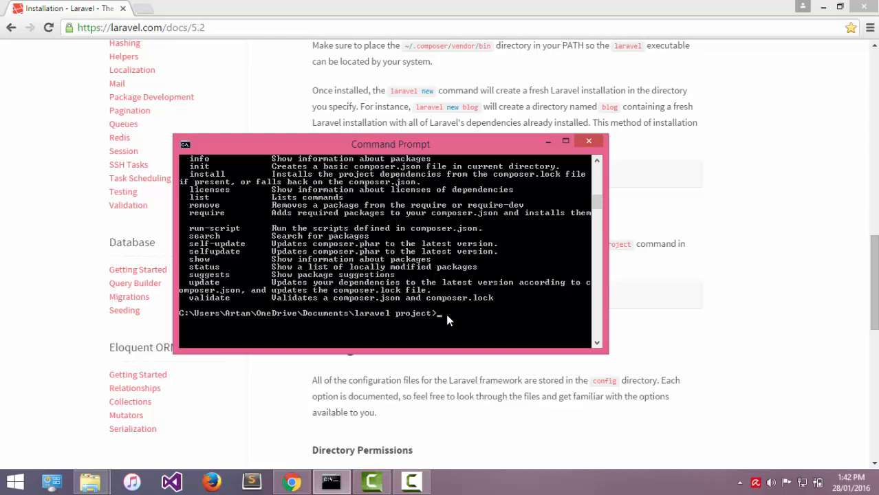
{"action": "type", "text": "composer create-project --prefer-dist laravel/laravel blog"}
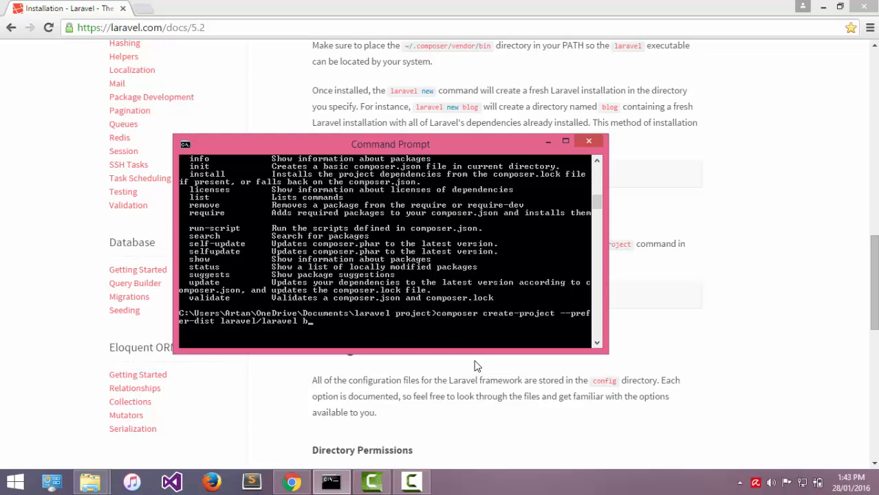
{"action": "key", "text": "Backspace"}
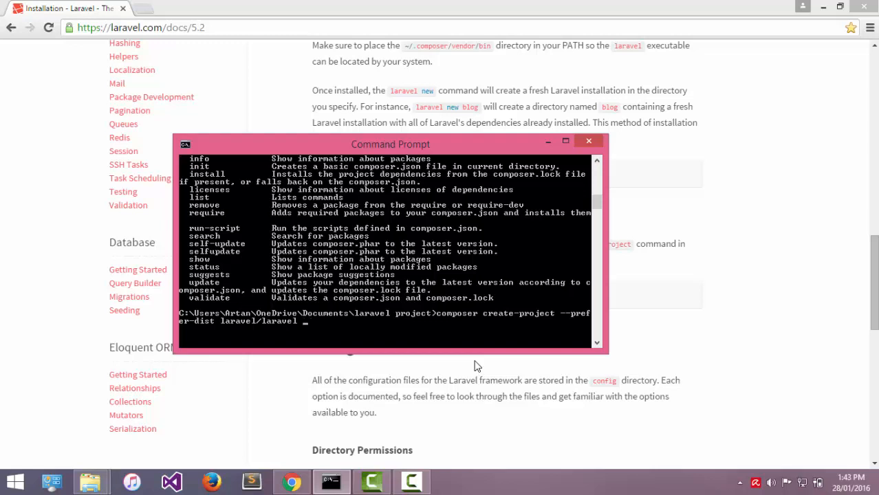
{"action": "mouse_move", "coordinate": [466, 319]}
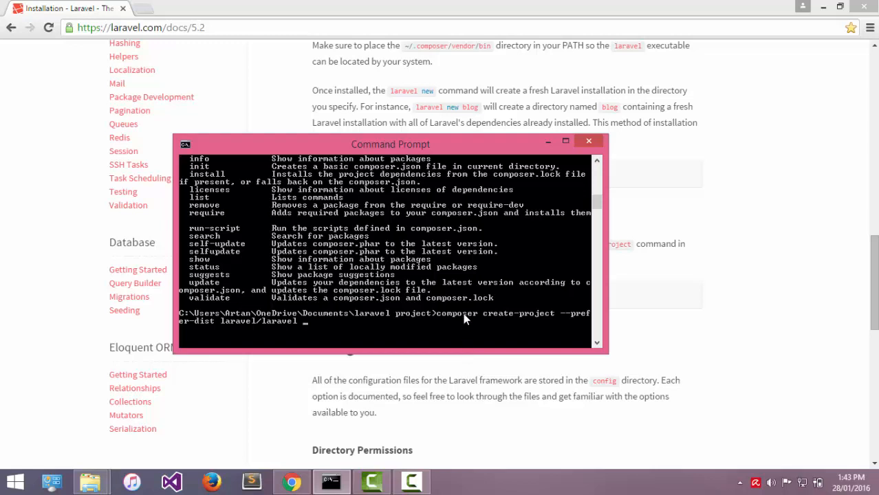
{"action": "type", "text": "myproject"}
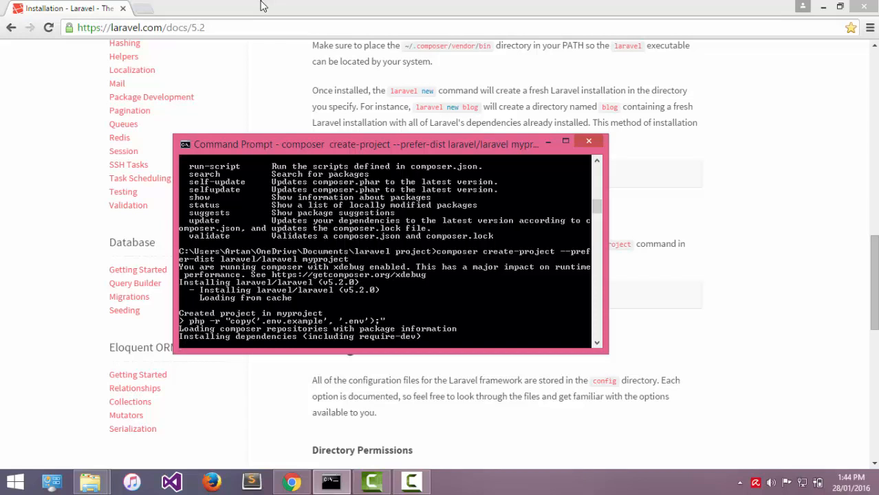
{"action": "mouse_move", "coordinate": [305, 344]}
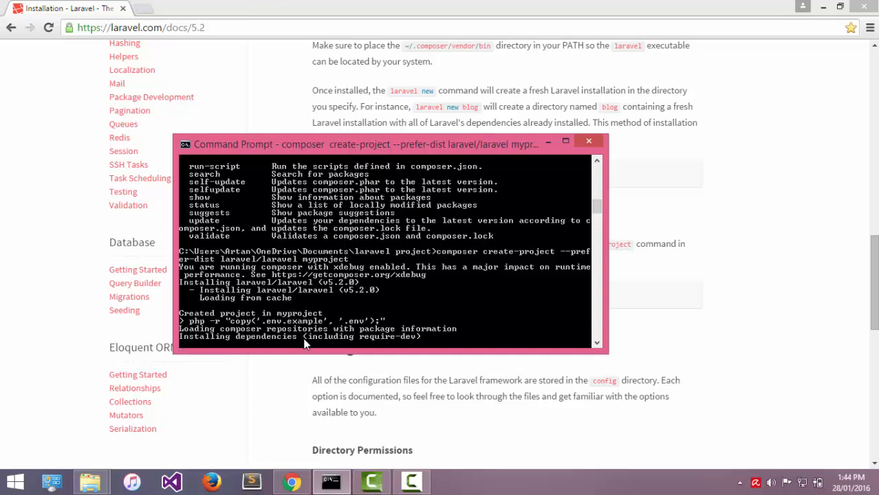
{"action": "mouse_move", "coordinate": [317, 368]}
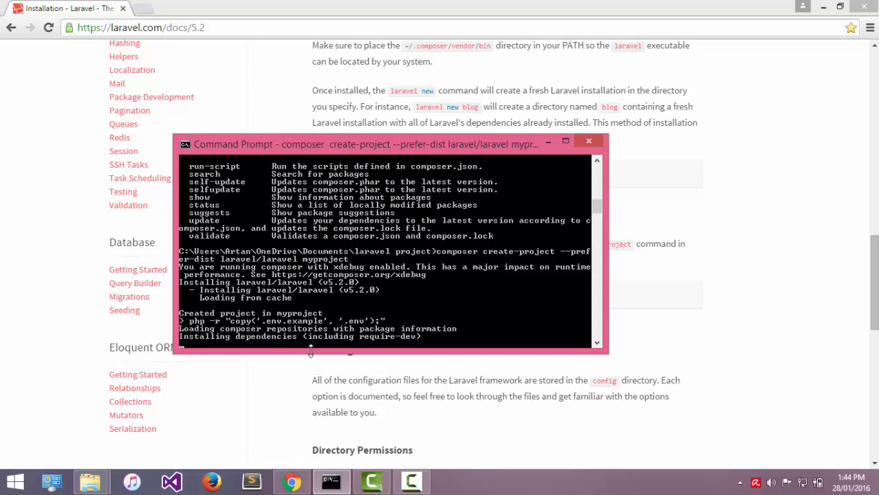
{"action": "mouse_move", "coordinate": [319, 329]}
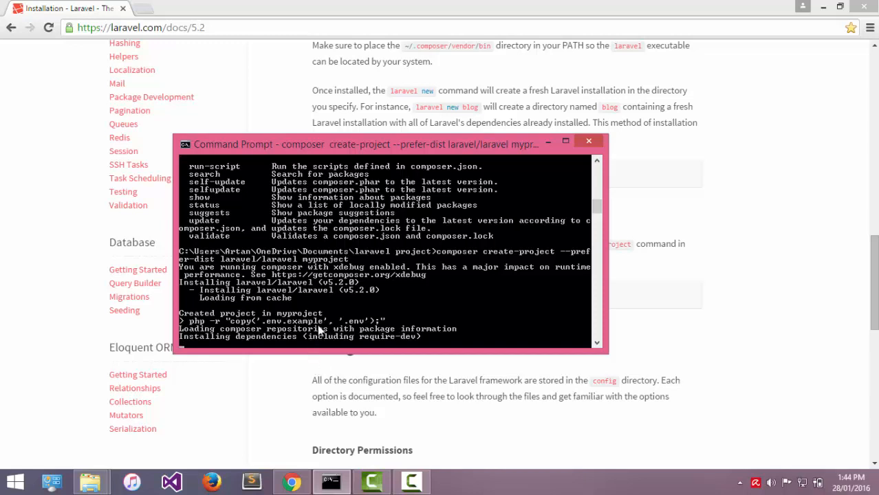
{"action": "mouse_move", "coordinate": [323, 342]}
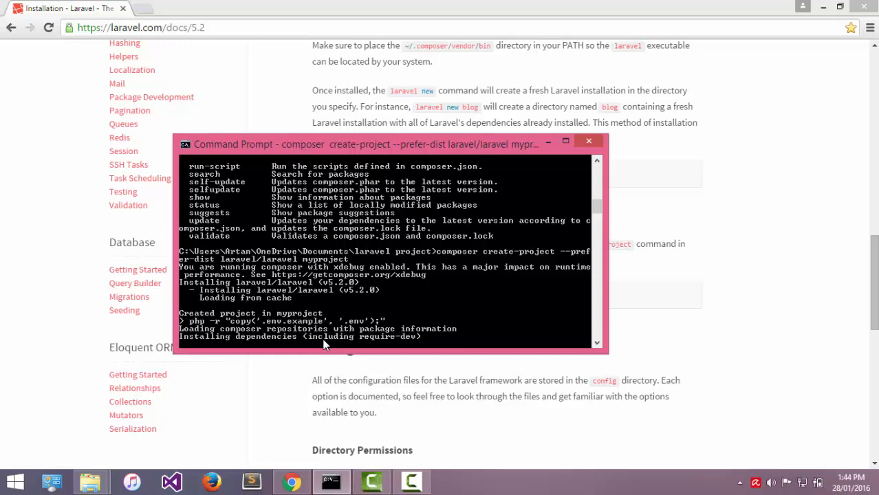
{"action": "mouse_move", "coordinate": [328, 367]}
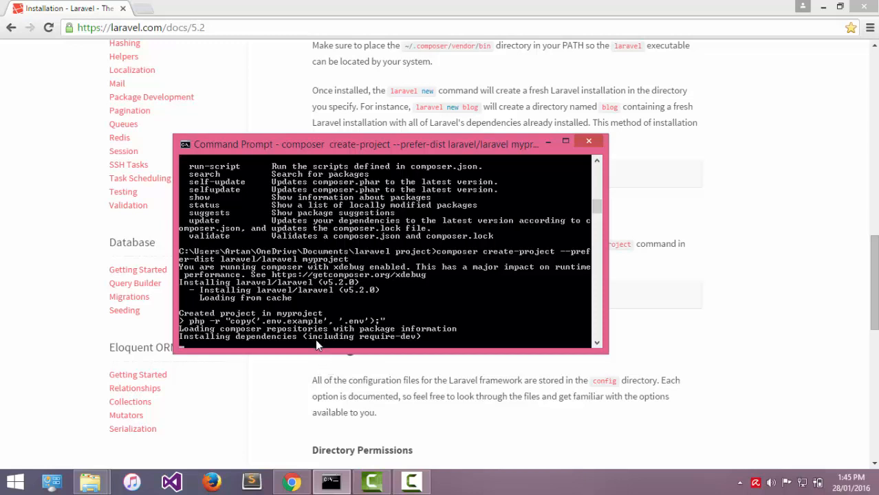
{"action": "mouse_move", "coordinate": [354, 371]}
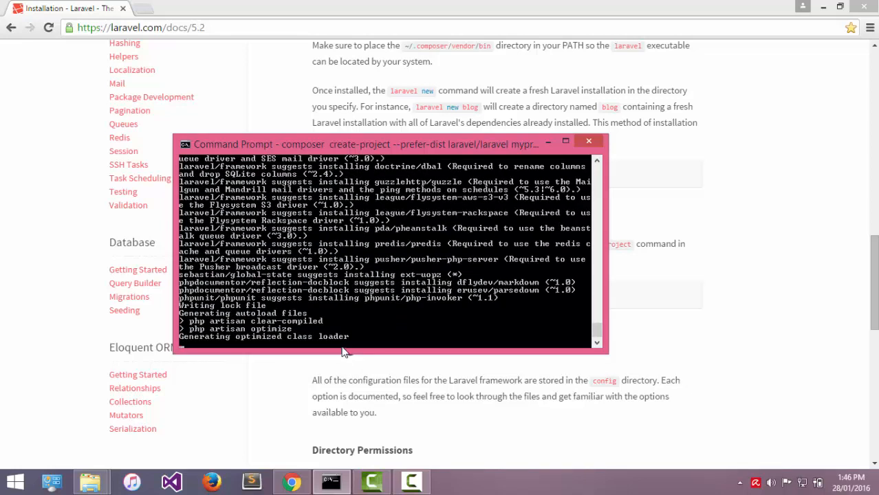
{"action": "mouse_move", "coordinate": [340, 379]}
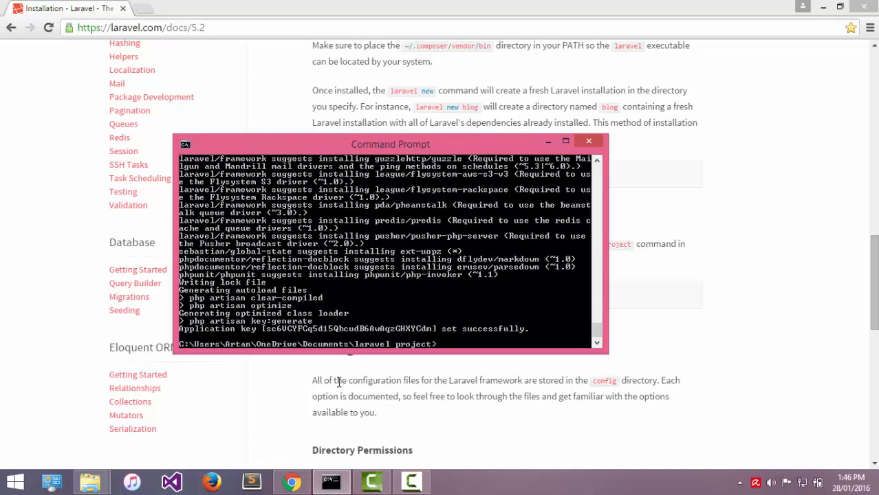
{"action": "mouse_move", "coordinate": [347, 353]}
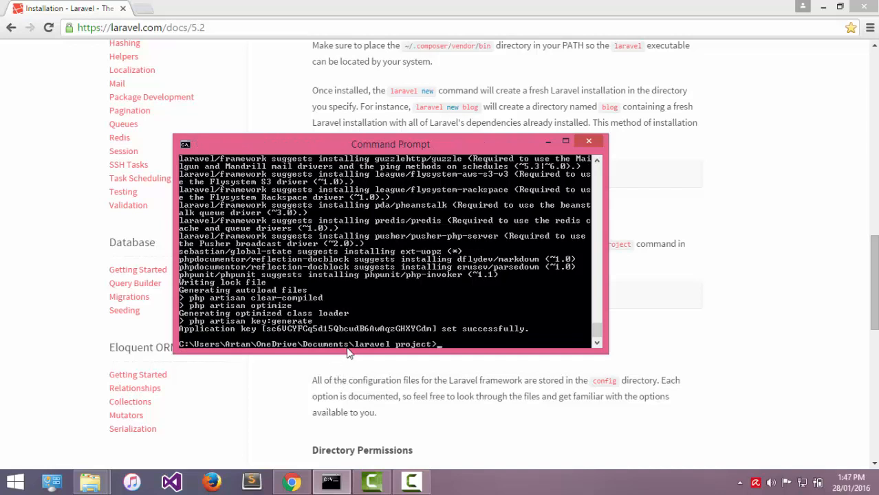
{"action": "mouse_move", "coordinate": [348, 371]}
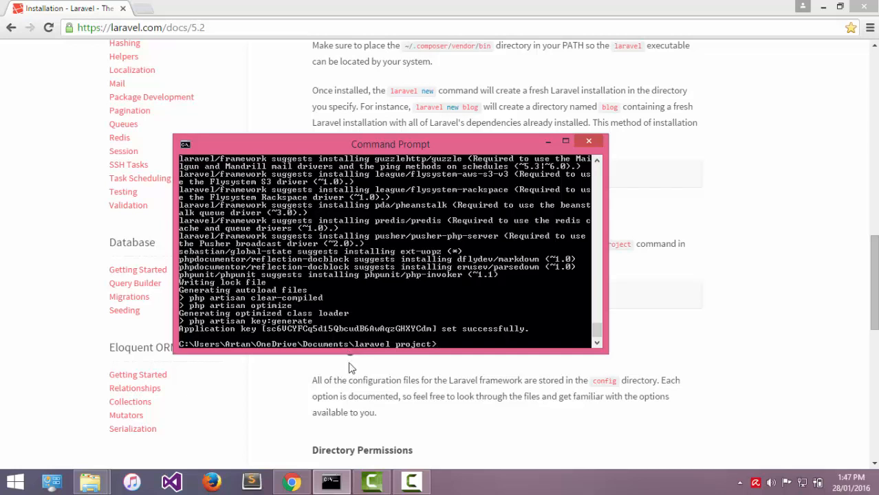
{"action": "mouse_move", "coordinate": [356, 369]}
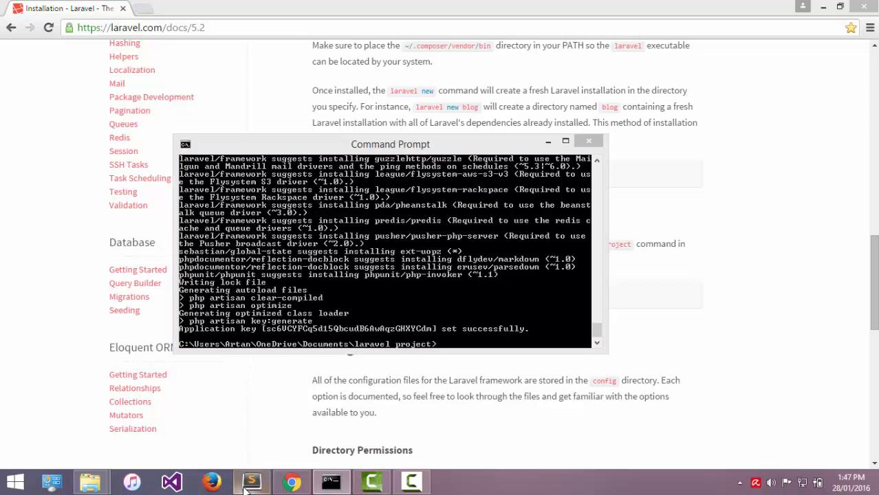
Step: Open Documents\laravel project\myproject as the folder in Sublime Text
{"action": "left_click", "coordinate": [252, 482]}
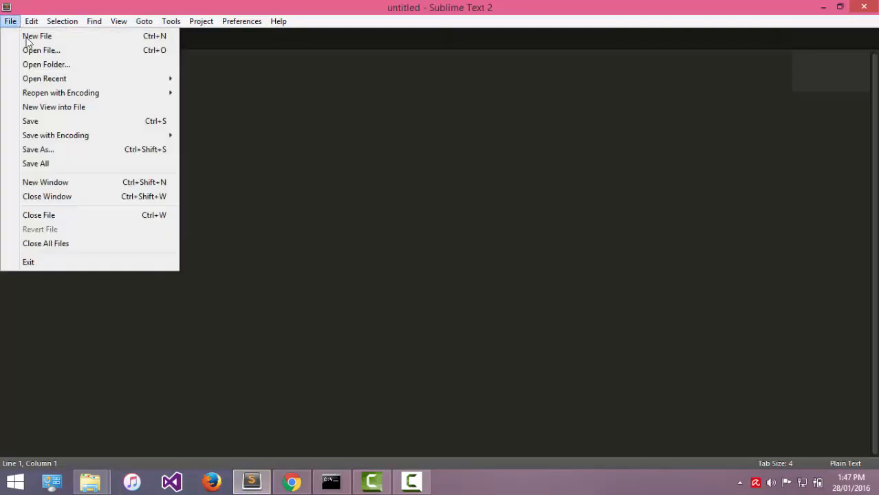
{"action": "left_click", "coordinate": [46, 64]}
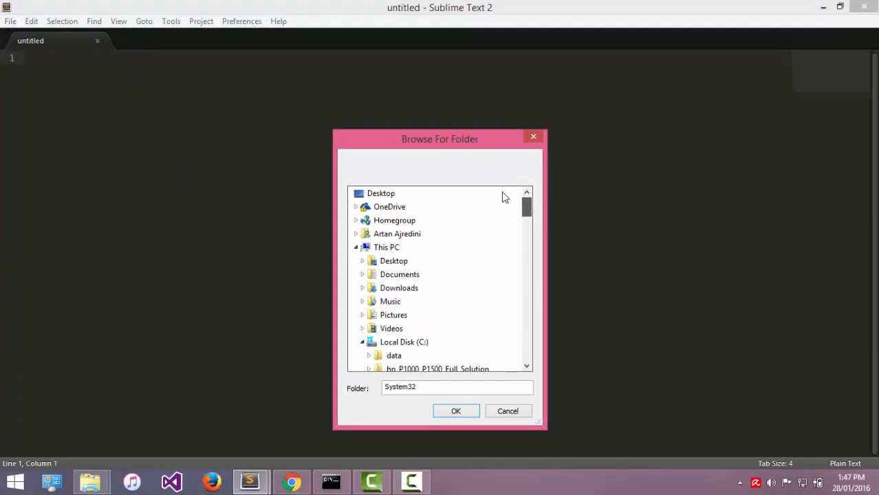
{"action": "left_click", "coordinate": [356, 206]}
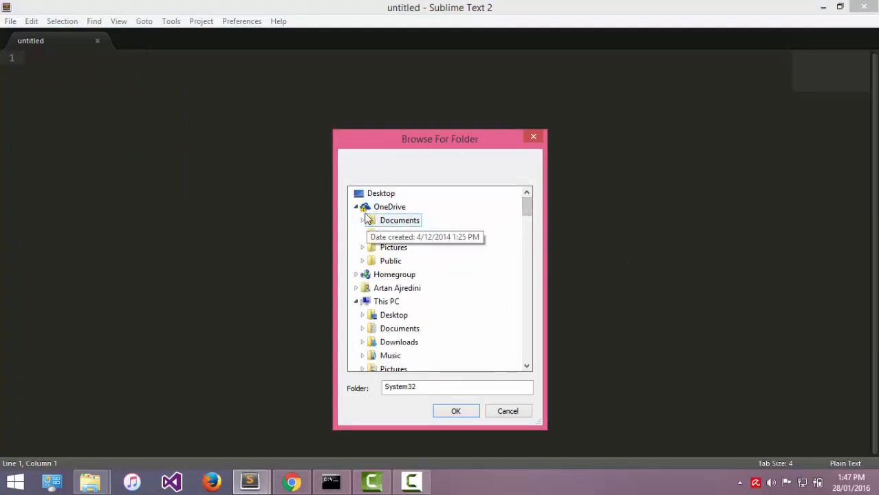
{"action": "left_click", "coordinate": [364, 220]}
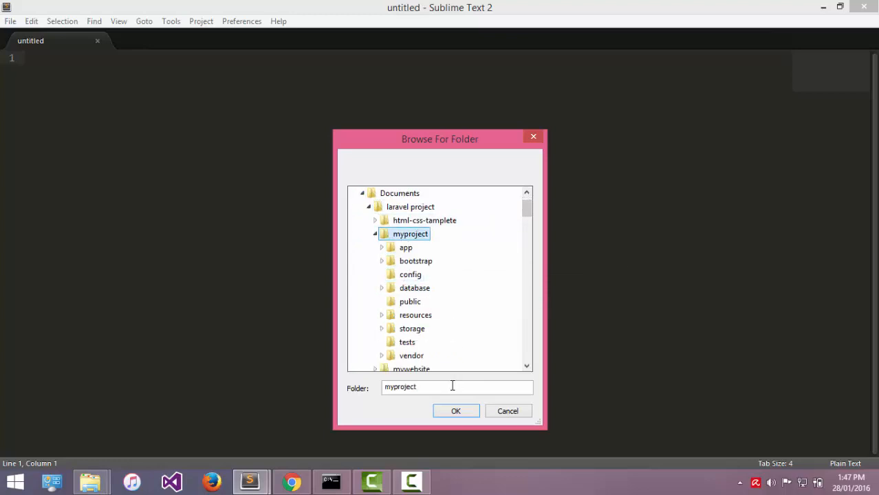
{"action": "left_click", "coordinate": [455, 410]}
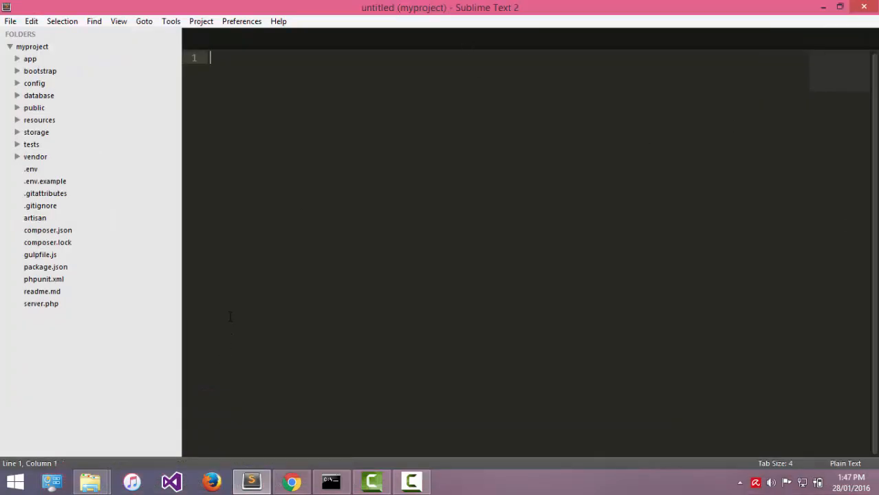
{"action": "mouse_move", "coordinate": [241, 333]}
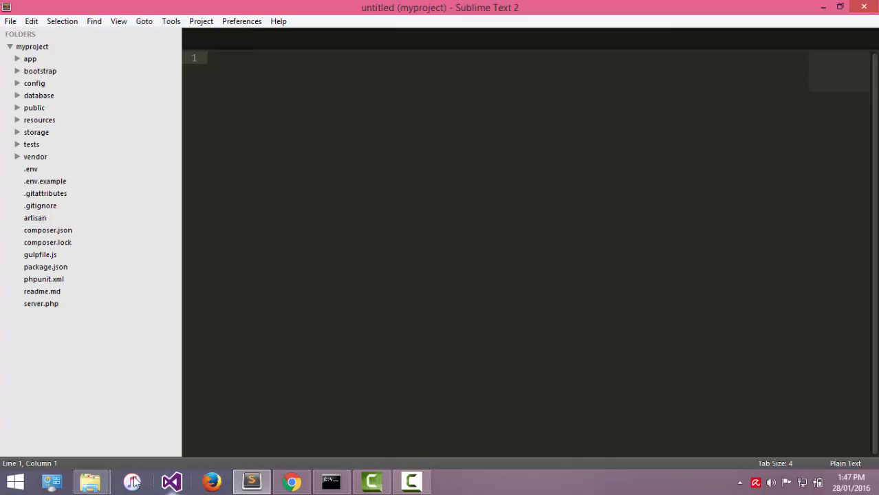
Step: Copy the css, fonts, images and js folders from html-css-tamplete into myproject\public
{"action": "left_click", "coordinate": [90, 481]}
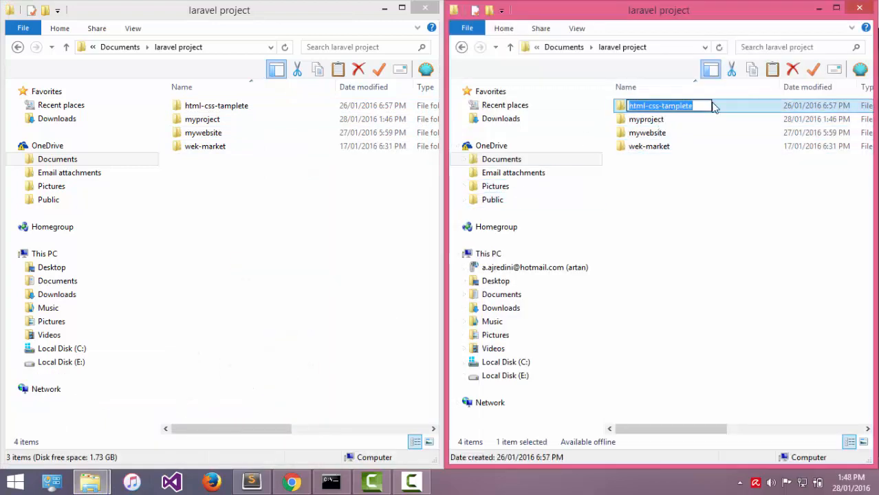
{"action": "double_click", "coordinate": [660, 105]}
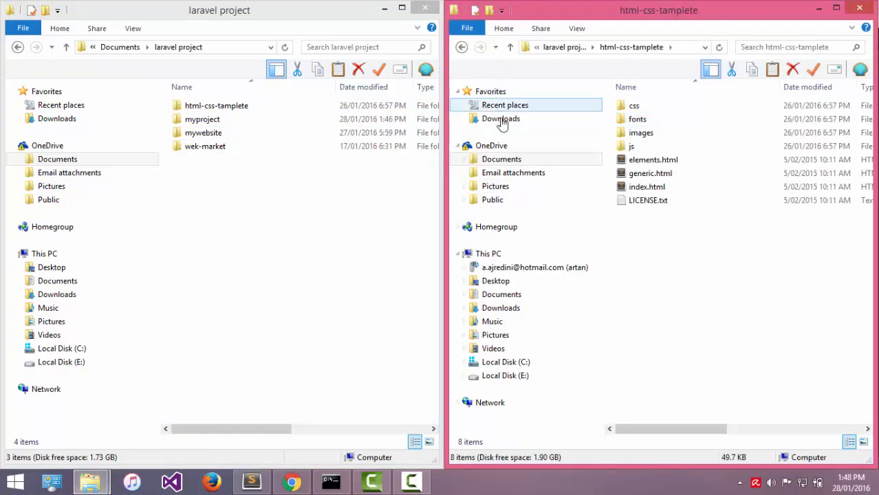
{"action": "mouse_move", "coordinate": [652, 160]}
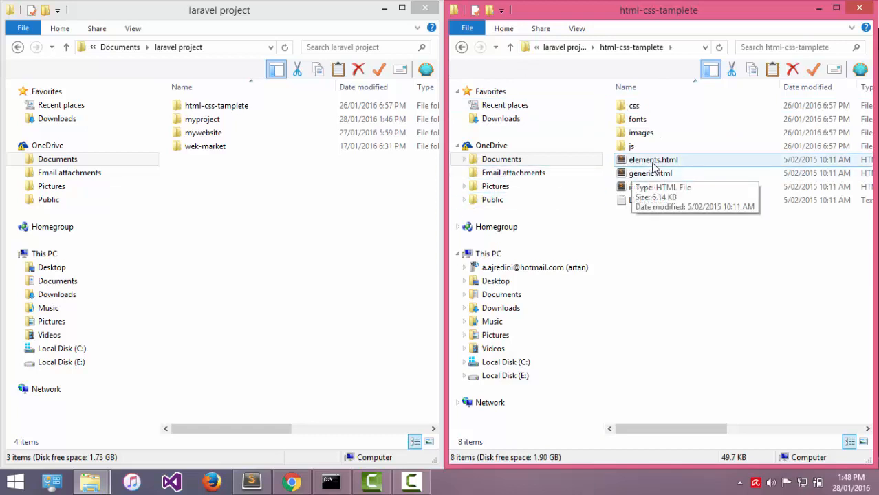
{"action": "left_click", "coordinate": [646, 186]}
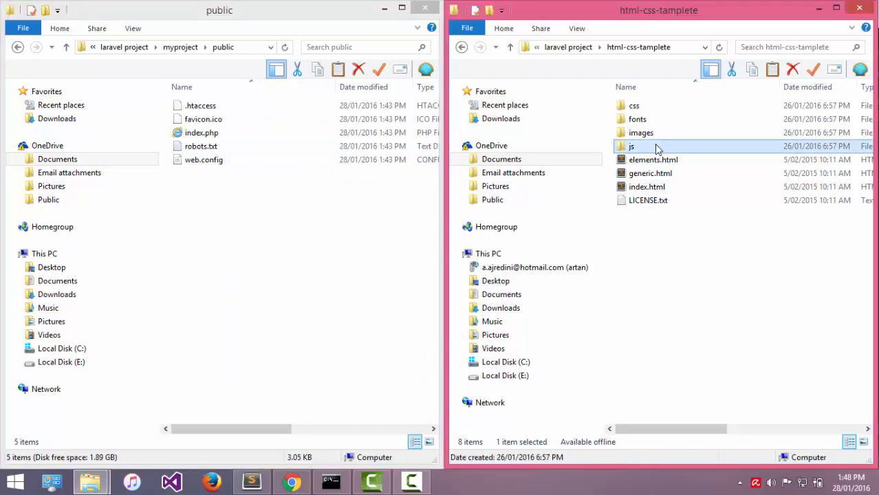
{"action": "left_click", "coordinate": [641, 132]}
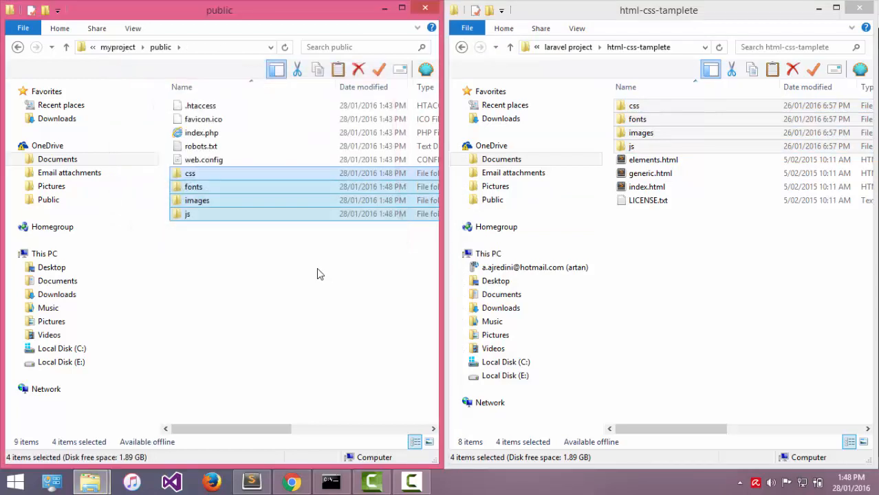
{"action": "mouse_move", "coordinate": [326, 285]}
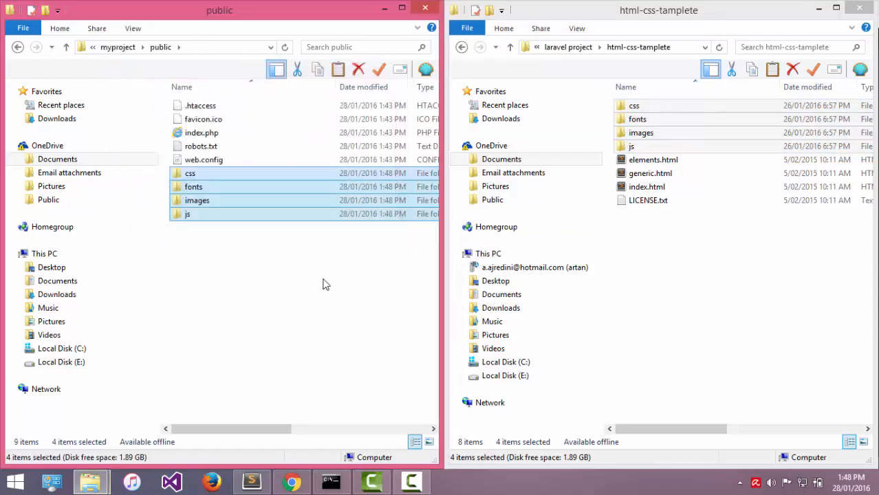
{"action": "mouse_move", "coordinate": [288, 224]}
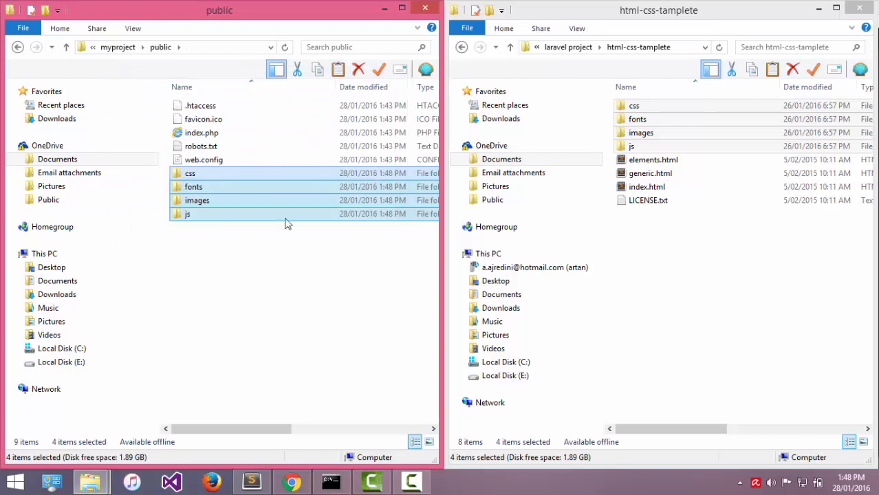
Step: Open myproject\resources\views and bring over index.html, elements.html and generic.html from the template
{"action": "left_click", "coordinate": [15, 48]}
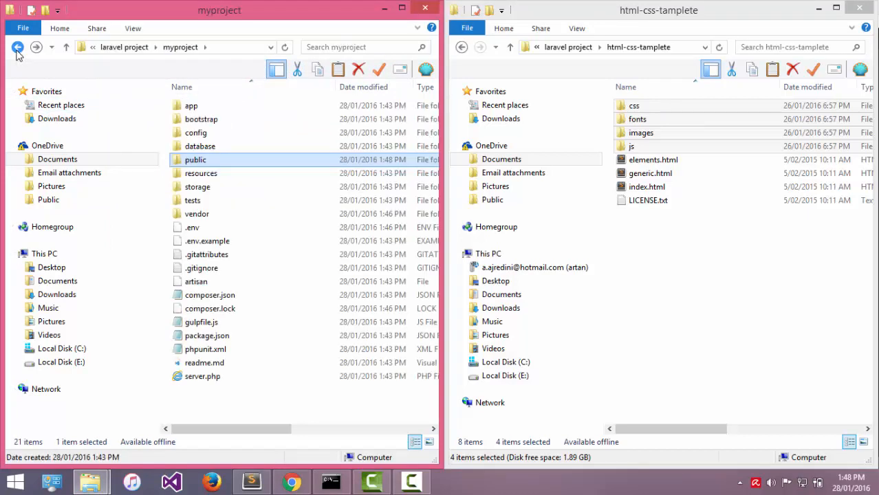
{"action": "left_click", "coordinate": [201, 173]}
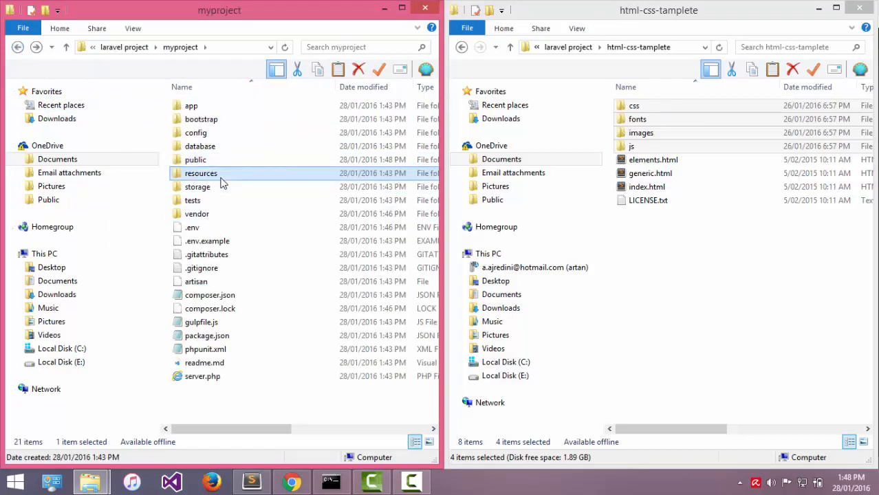
{"action": "double_click", "coordinate": [201, 174]}
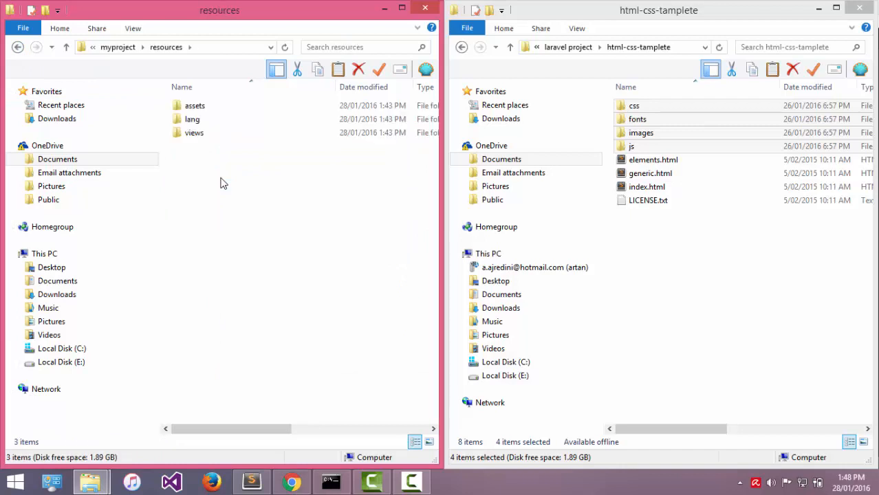
{"action": "left_click", "coordinate": [194, 132]}
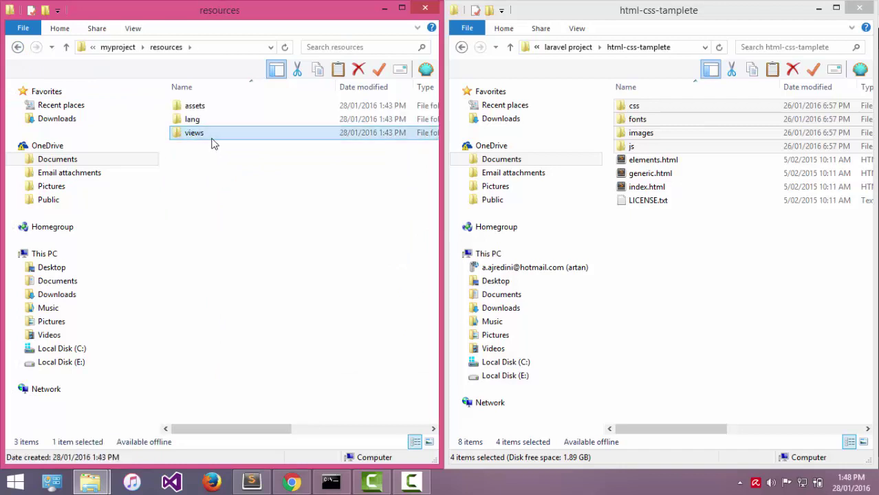
{"action": "double_click", "coordinate": [195, 132]}
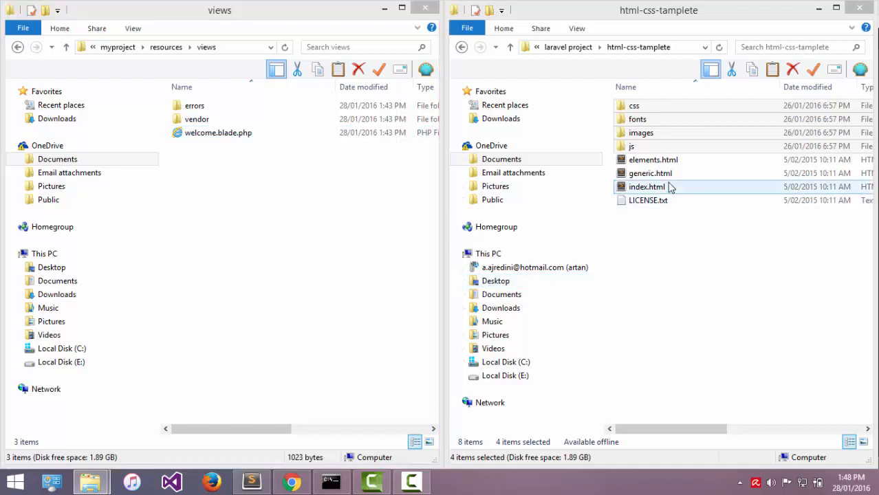
{"action": "left_click", "coordinate": [650, 160]}
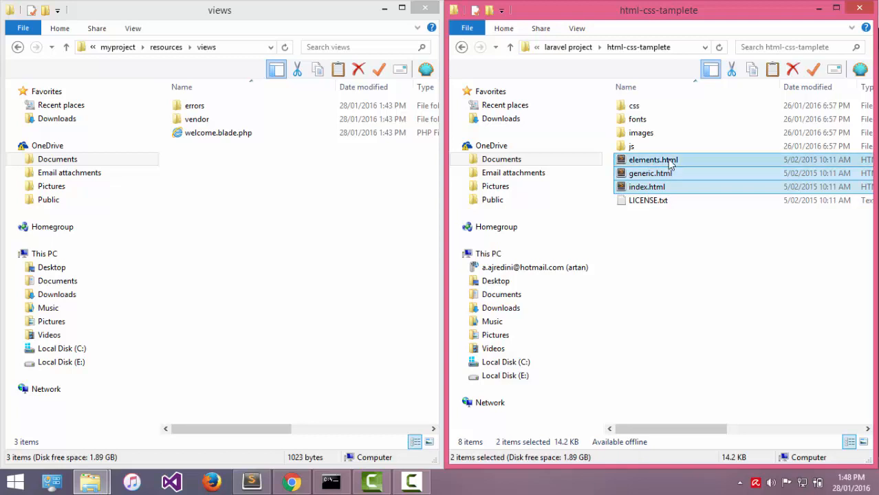
{"action": "left_click", "coordinate": [650, 173]}
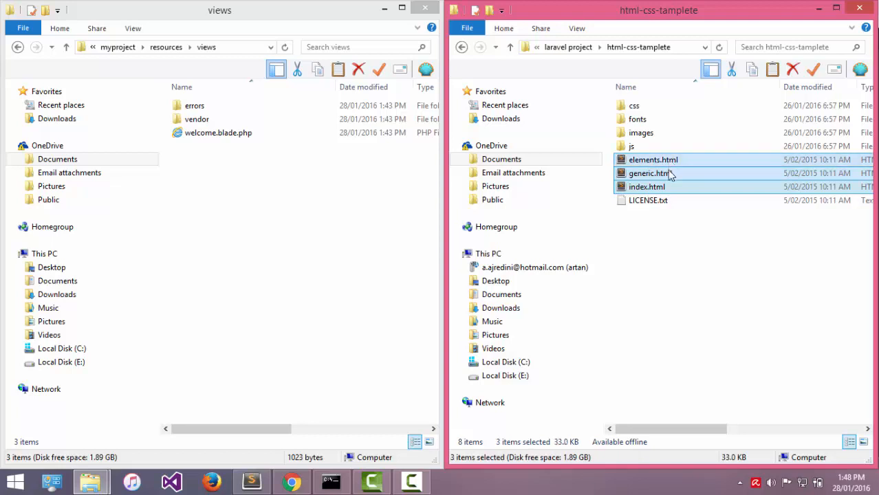
{"action": "left_click", "coordinate": [272, 221]}
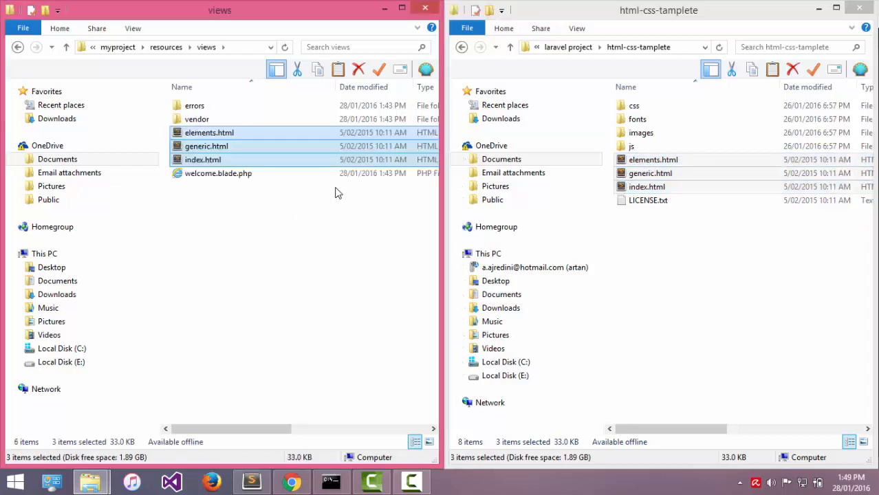
{"action": "mouse_move", "coordinate": [387, 19]}
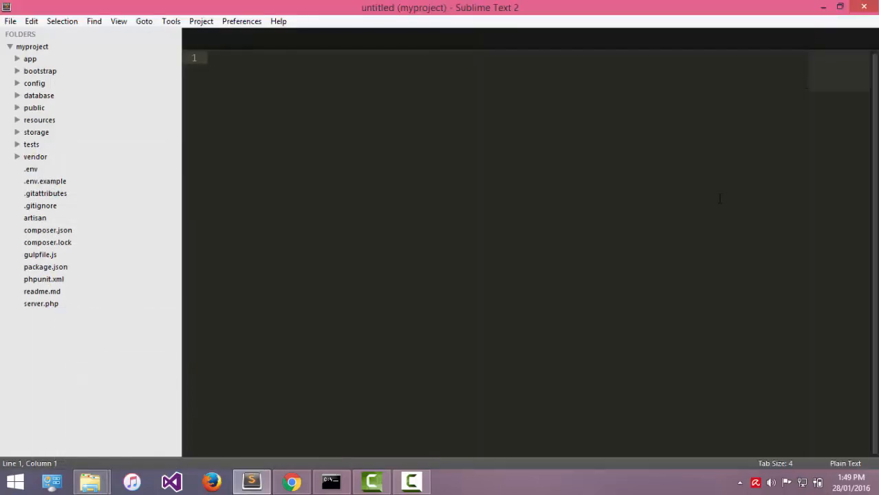
{"action": "mouse_move", "coordinate": [93, 76]}
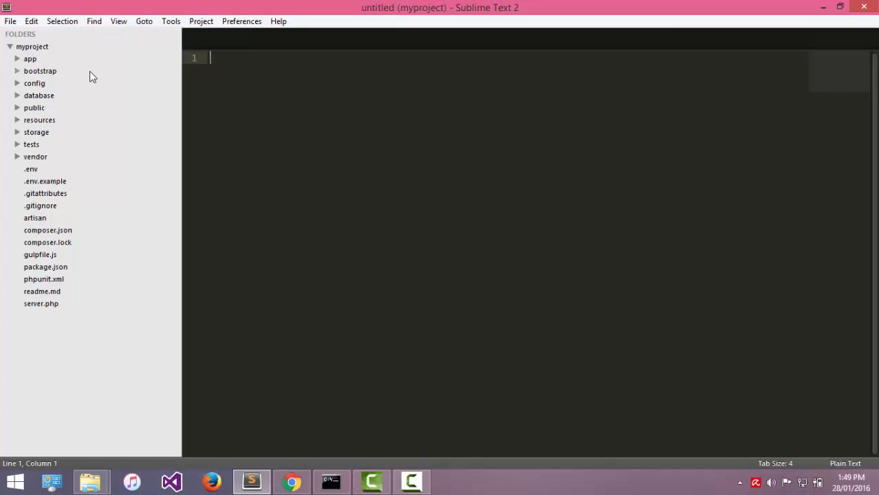
{"action": "mouse_move", "coordinate": [29, 157]}
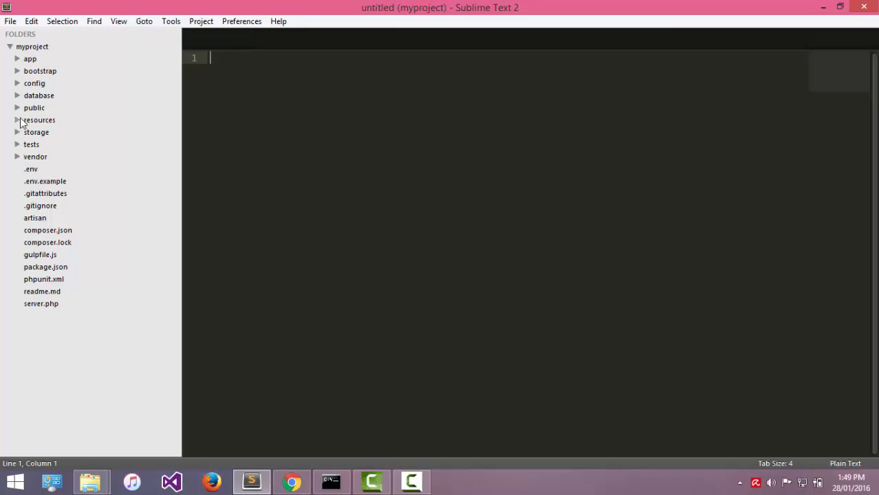
Step: Expand resources/views in the sidebar, glance at elements.html, and open index.html
{"action": "left_click", "coordinate": [17, 108]}
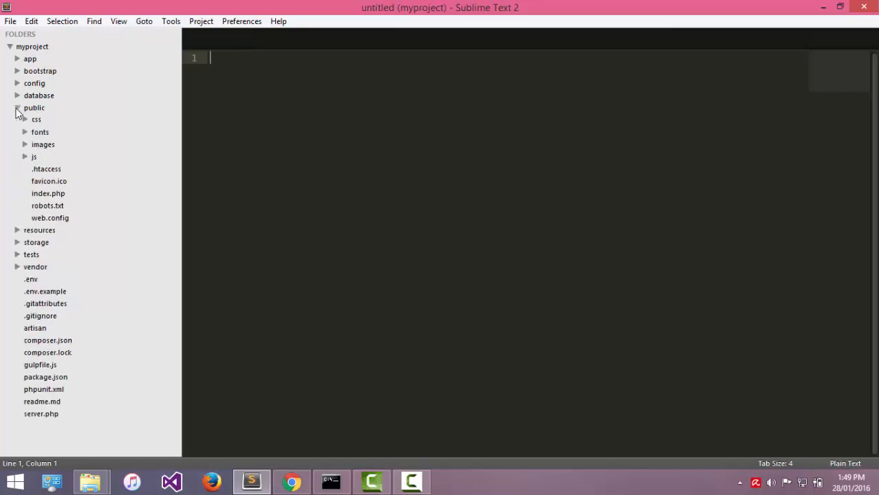
{"action": "left_click", "coordinate": [17, 107]}
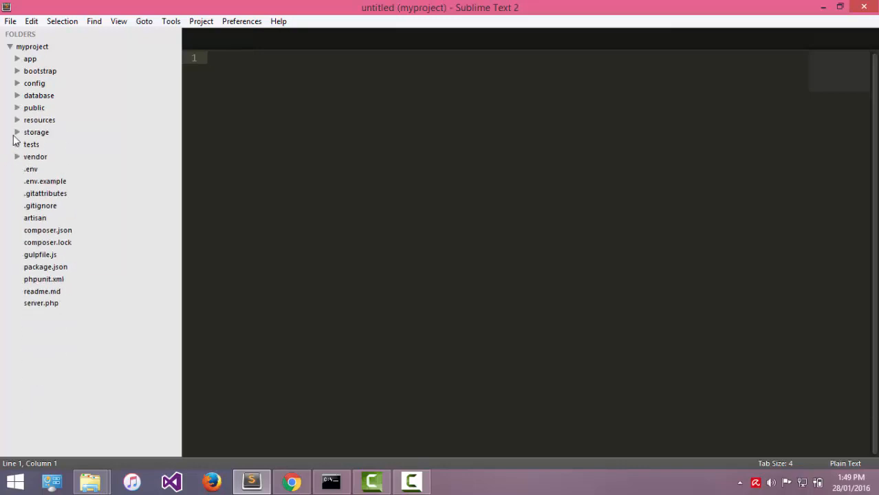
{"action": "left_click", "coordinate": [17, 119]}
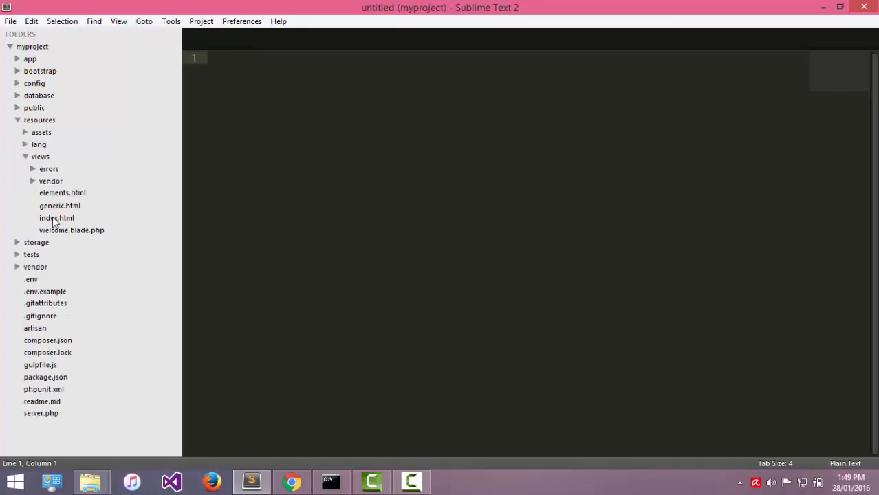
{"action": "double_click", "coordinate": [57, 218]}
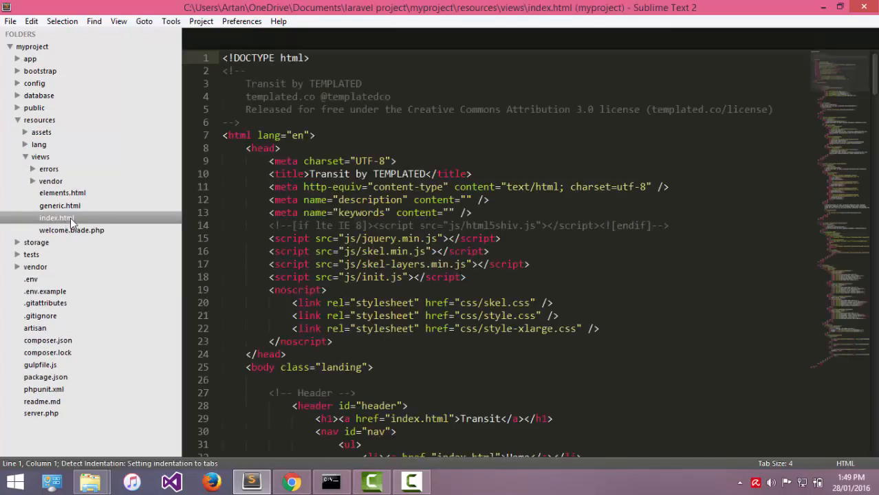
{"action": "left_click", "coordinate": [62, 193]}
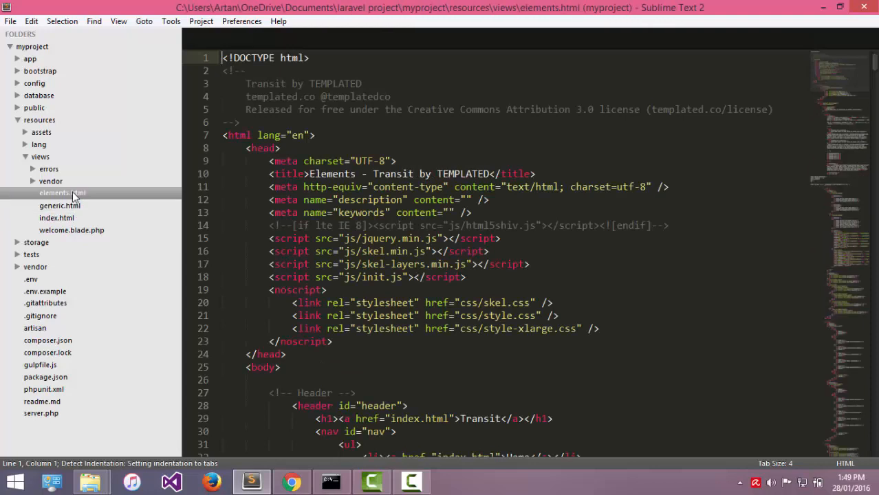
{"action": "left_click", "coordinate": [56, 218]}
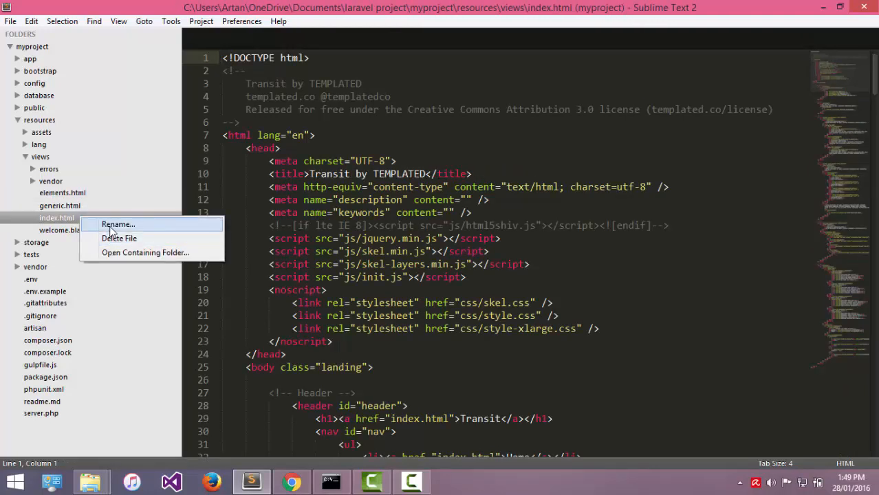
Step: Rename index.html to index.blade.php, generic.html to about.blade.php, elements.html to contact.blade.php
{"action": "left_click", "coordinate": [117, 225]}
{"action": "type", "text": "index.blade.php"}
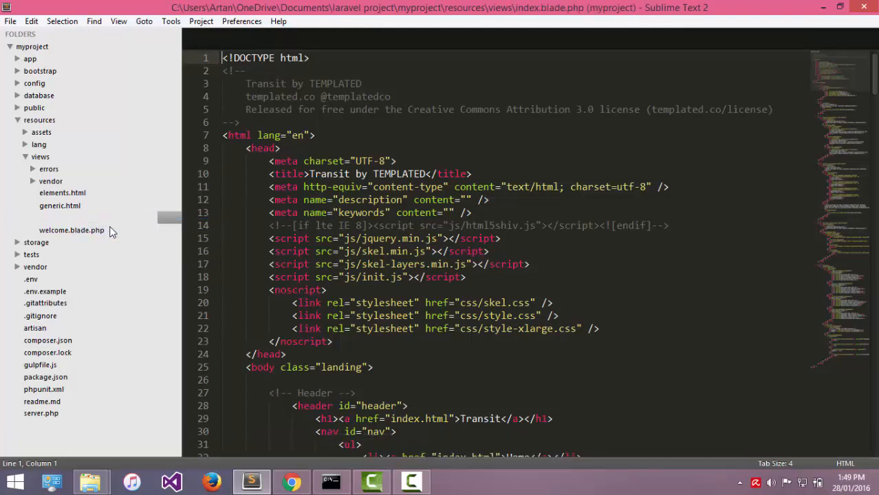
{"action": "right_click", "coordinate": [59, 205]}
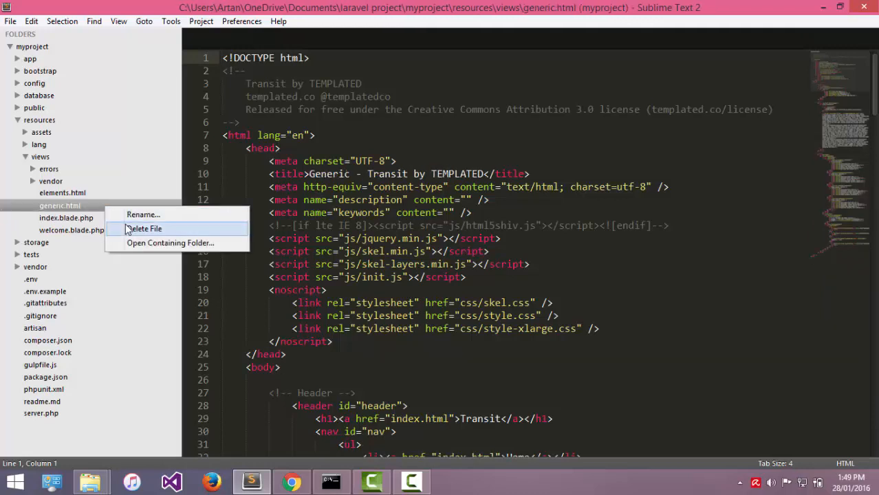
{"action": "left_click", "coordinate": [143, 214]}
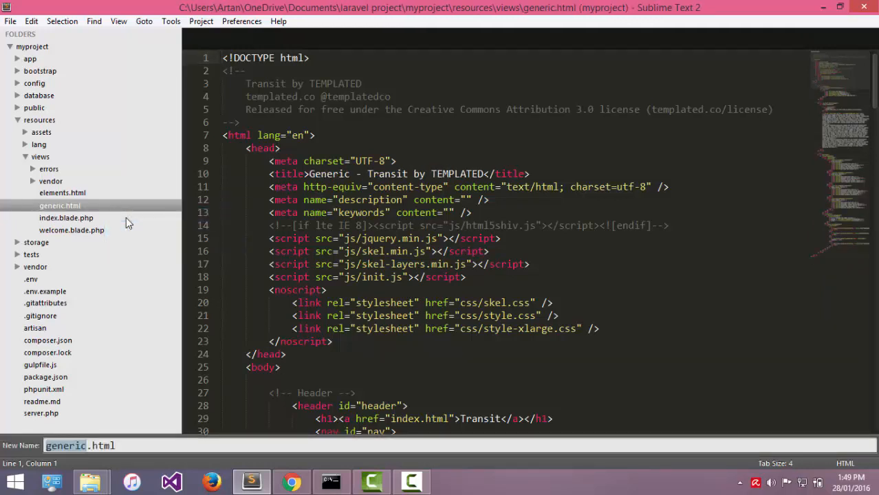
{"action": "type", "text": "abc"}
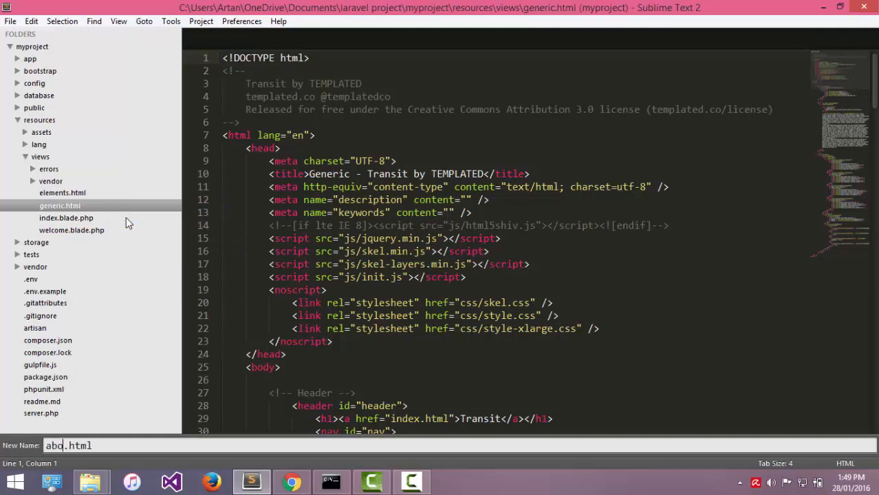
{"action": "key", "text": "Enter"}
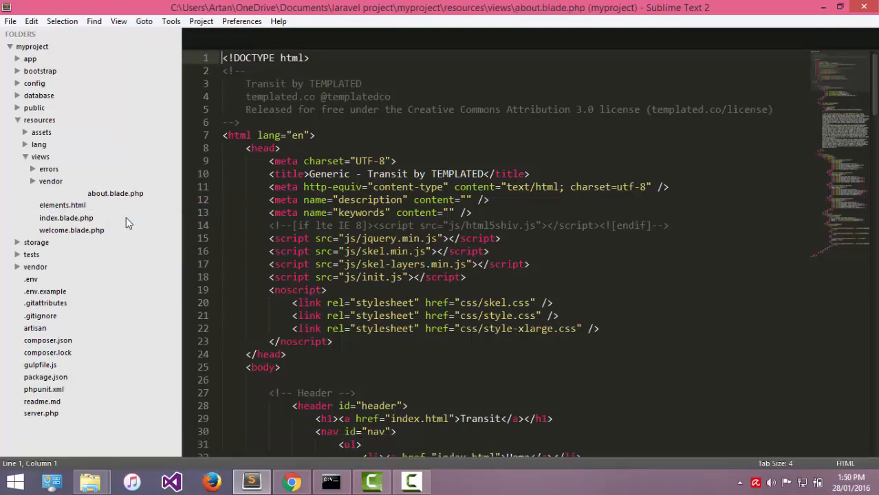
{"action": "right_click", "coordinate": [62, 205]}
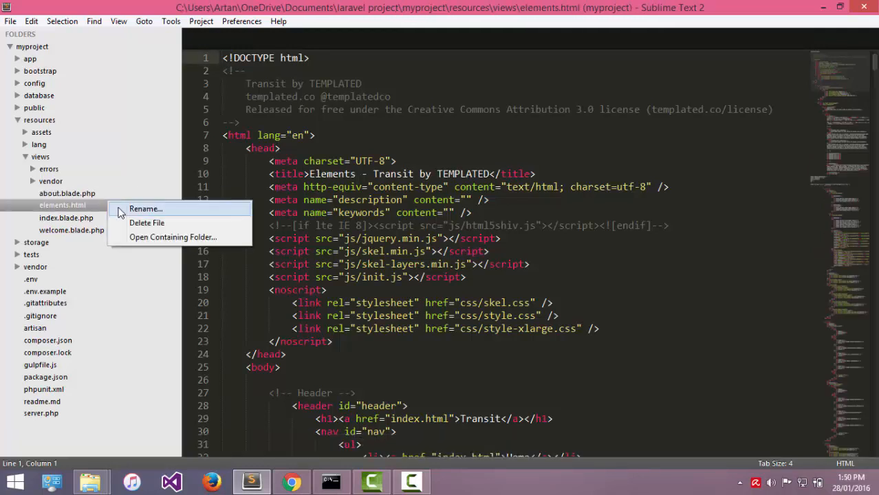
{"action": "left_click", "coordinate": [145, 209]}
{"action": "type", "text": "contact.blade.html"}
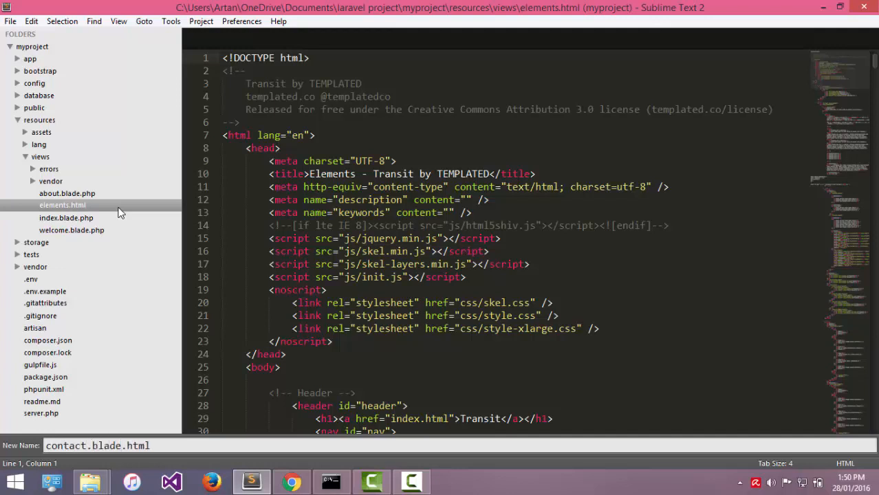
{"action": "key", "text": "BackSpace"}
{"action": "type", "text": "php"}
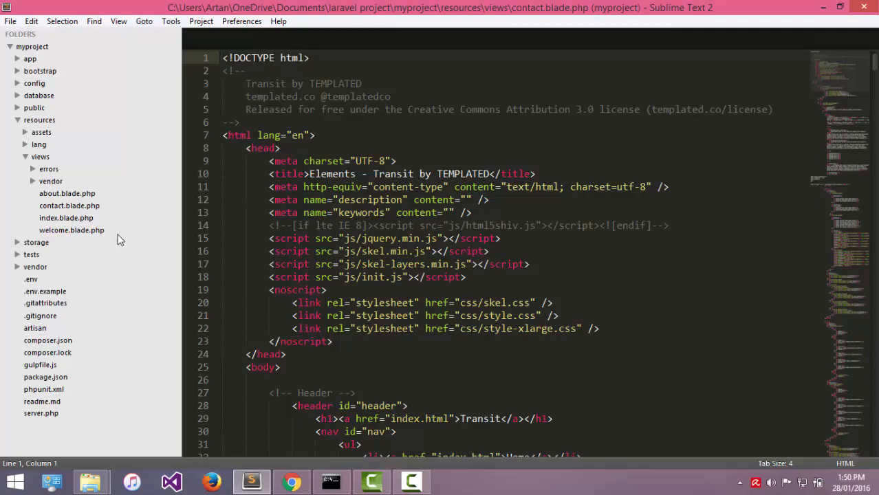
Step: Run php artisan serve in myproject to launch the server on localhost:8000
{"action": "left_click", "coordinate": [331, 481]}
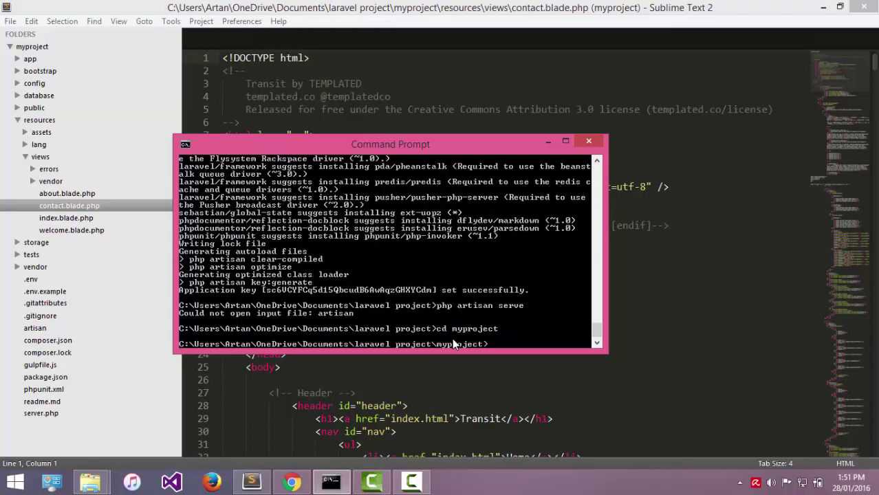
{"action": "type", "text": "php artisan serve"}
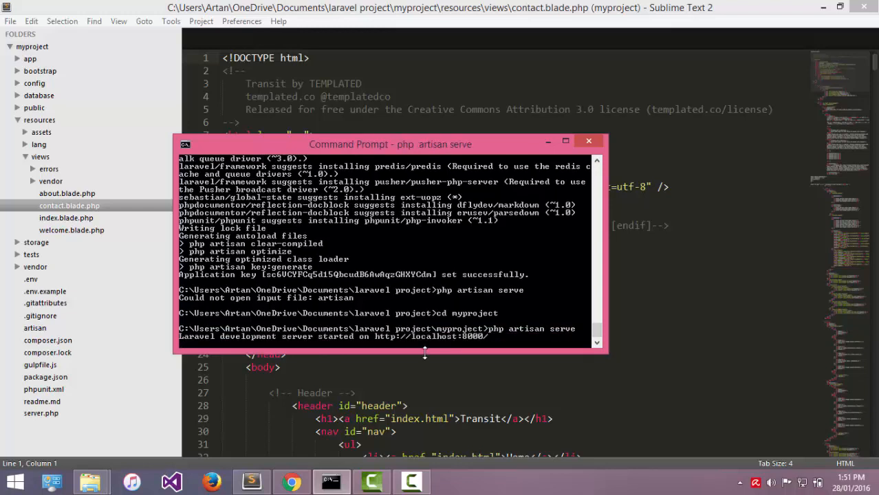
{"action": "mouse_move", "coordinate": [421, 368]}
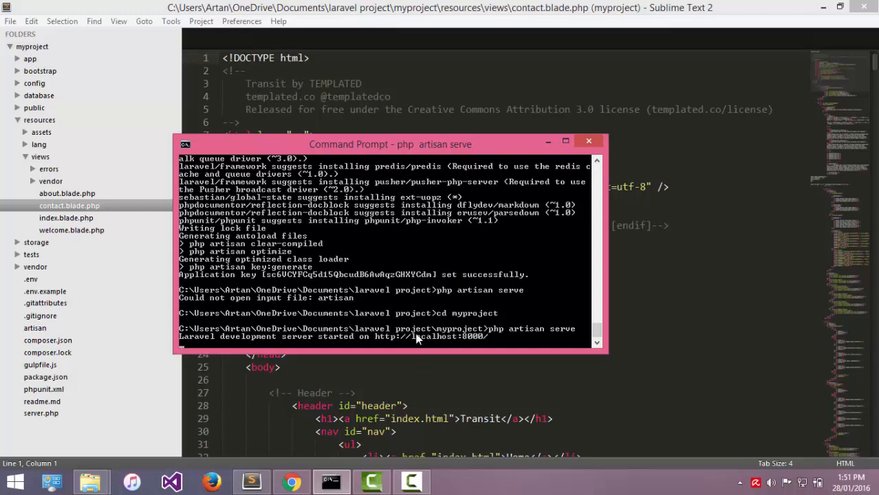
{"action": "mouse_move", "coordinate": [275, 481]}
{"action": "type", "text": "locohal"}
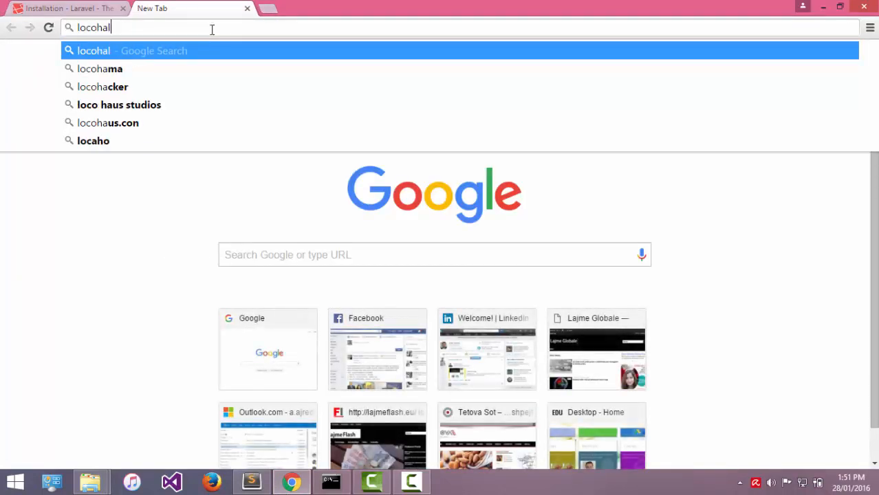
Step: Load localhost:8000 in a new Chrome tab to show the Laravel 5 welcome page
{"action": "key", "text": "Backspace"}
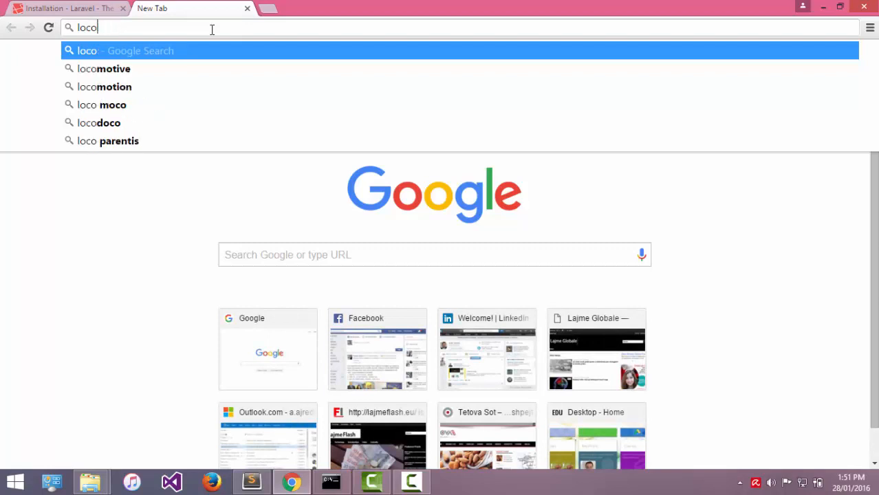
{"action": "type", "text": "localhost:8000"}
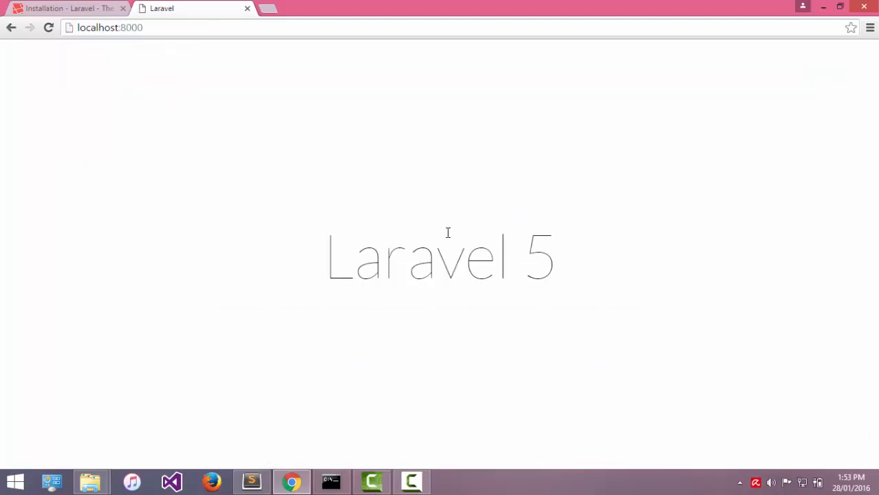
{"action": "mouse_move", "coordinate": [399, 265]}
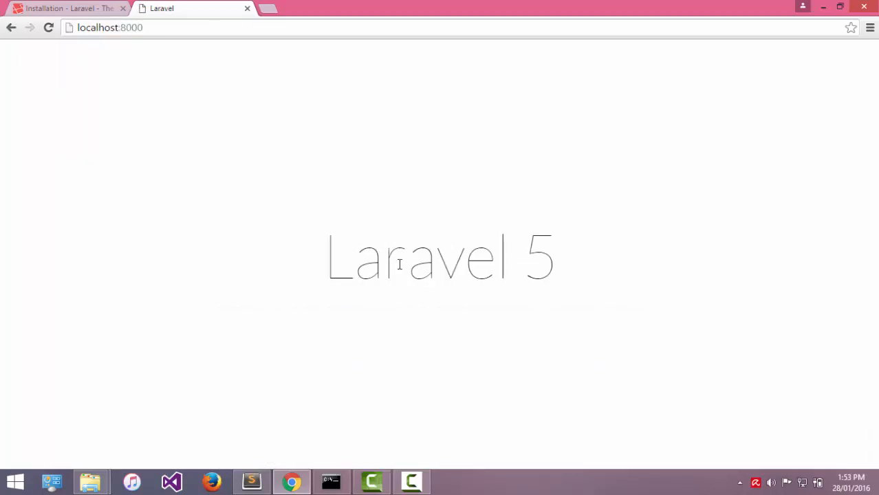
{"action": "mouse_move", "coordinate": [407, 320]}
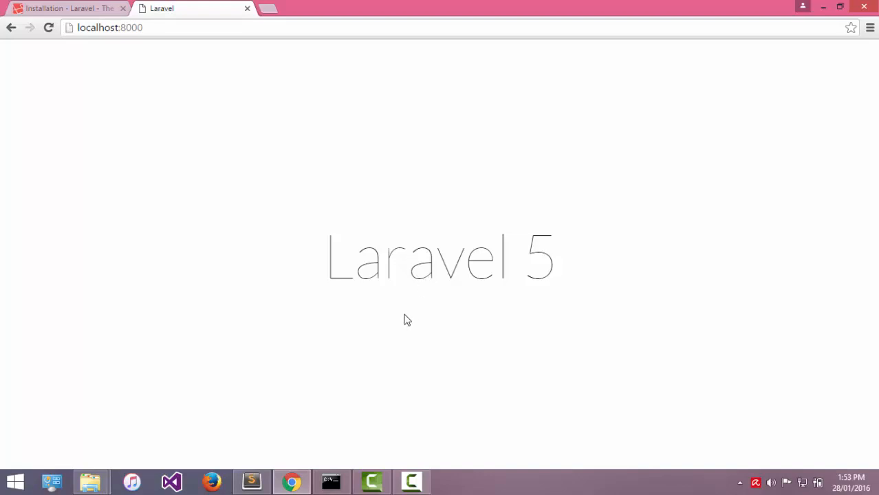
{"action": "mouse_move", "coordinate": [409, 313]}
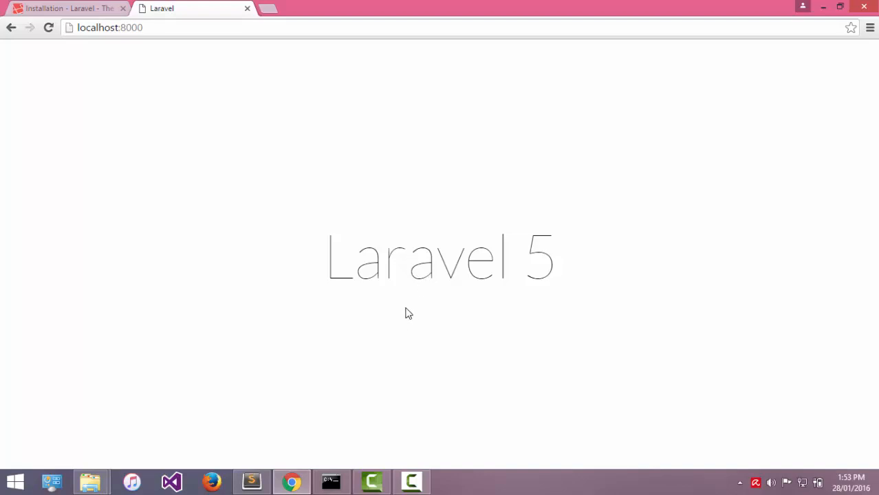
{"action": "left_click", "coordinate": [250, 482]}
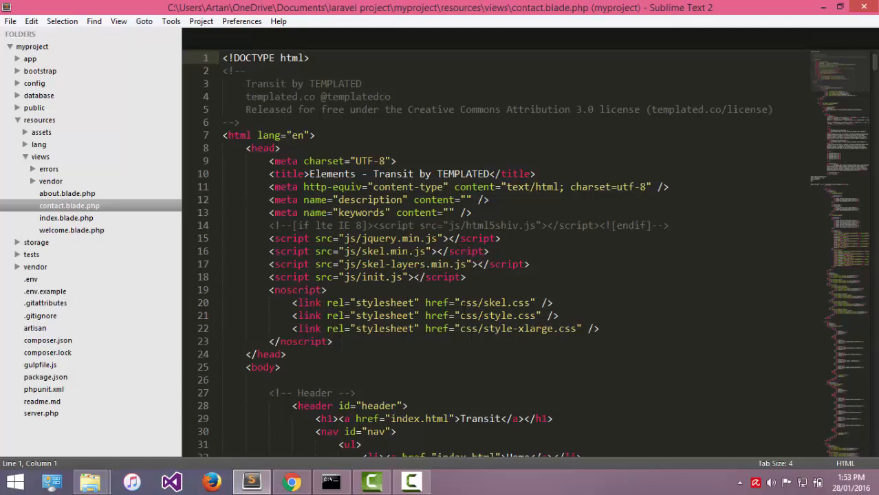
Step: In contact.blade.php, relabel the nav links About and Contact, linking to /about and /contact
{"action": "scroll", "scroll_direction": "down", "scroll_amount": 3}
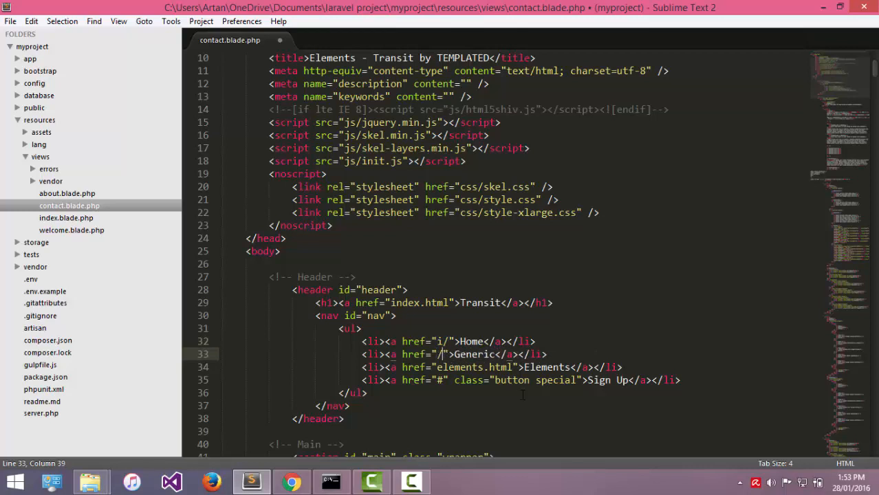
{"action": "type", "text": "abc"}
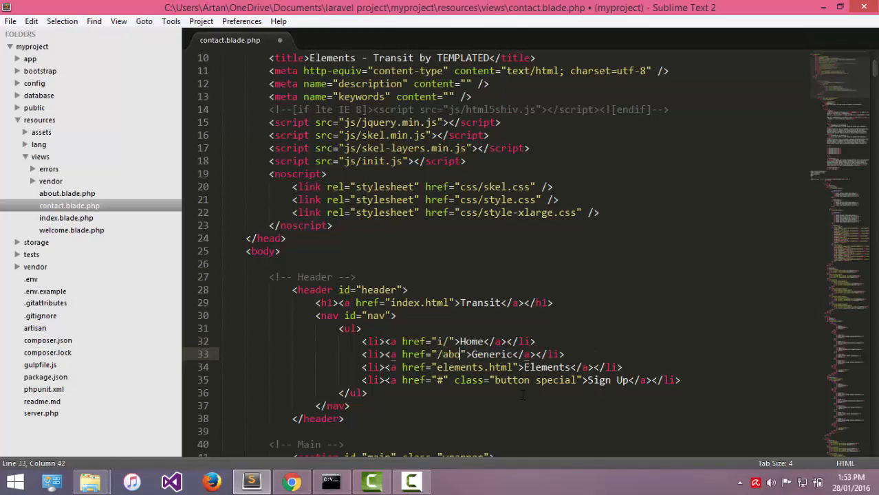
{"action": "type", "text": "ut"}
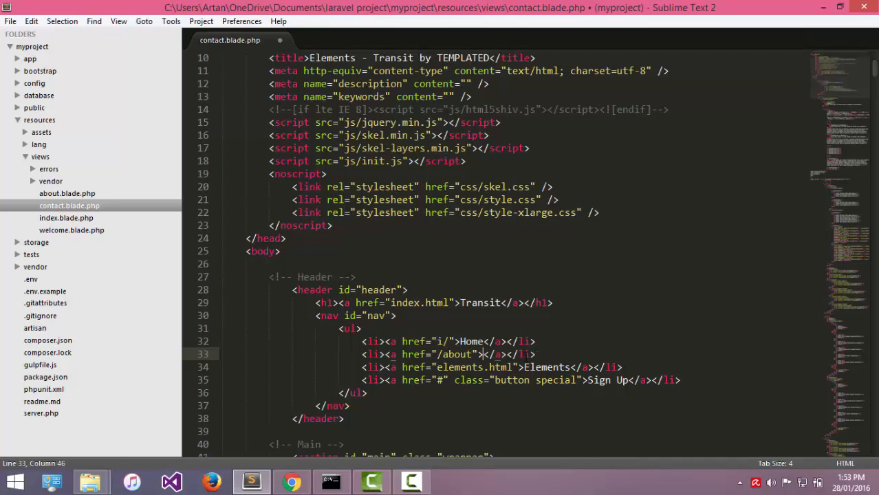
{"action": "type", "text": "About"}
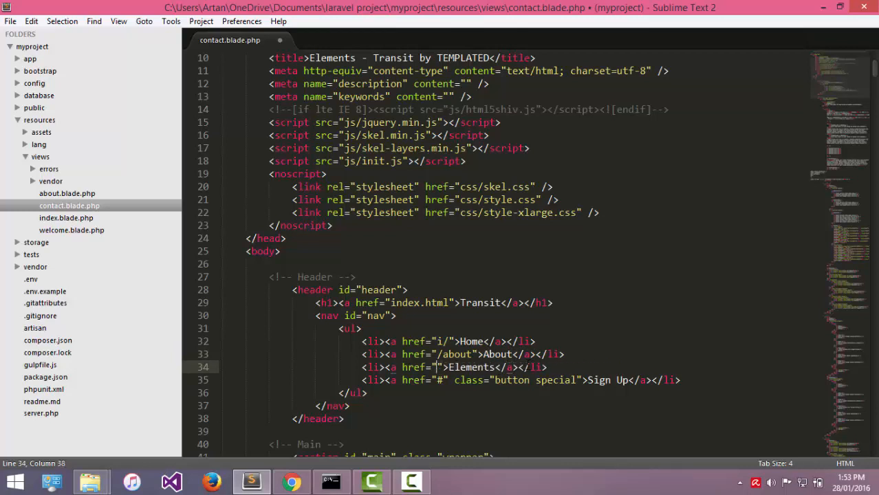
{"action": "type", "text": "/contact"}
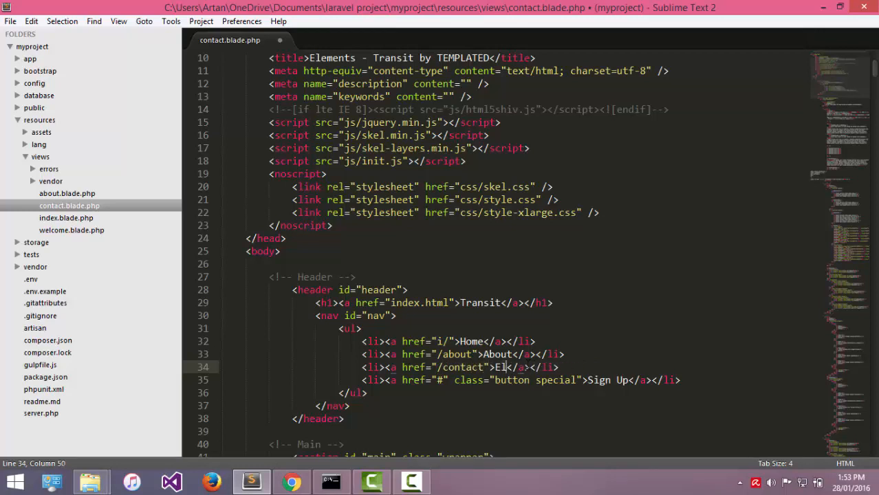
{"action": "type", "text": "Conta"}
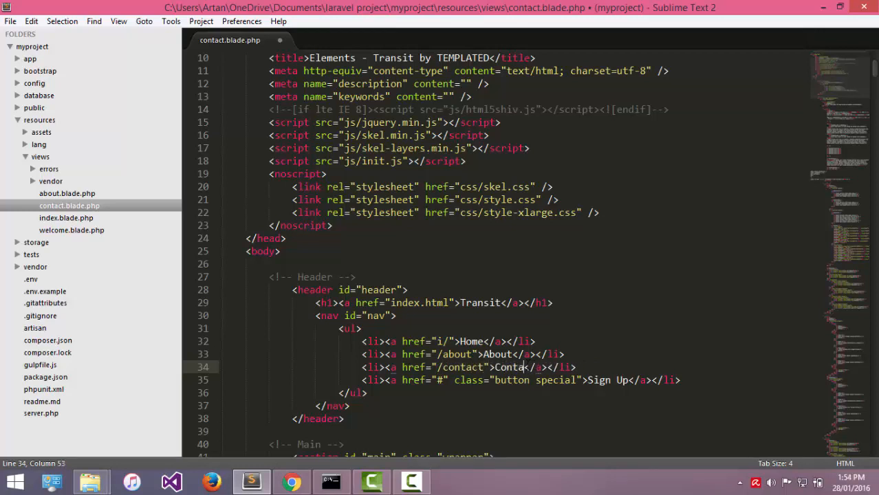
{"action": "type", "text": "ct"}
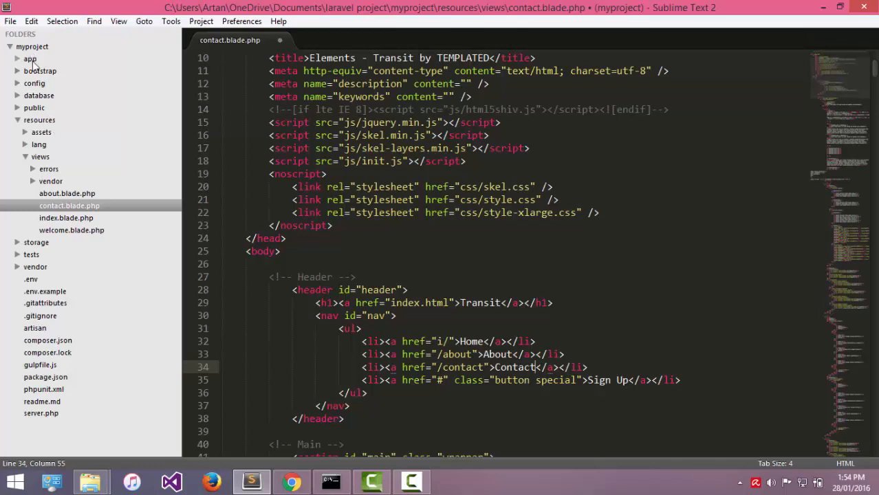
Step: In routes.php, add Route::get entries returning the index, about and contact views
{"action": "left_click", "coordinate": [29, 59]}
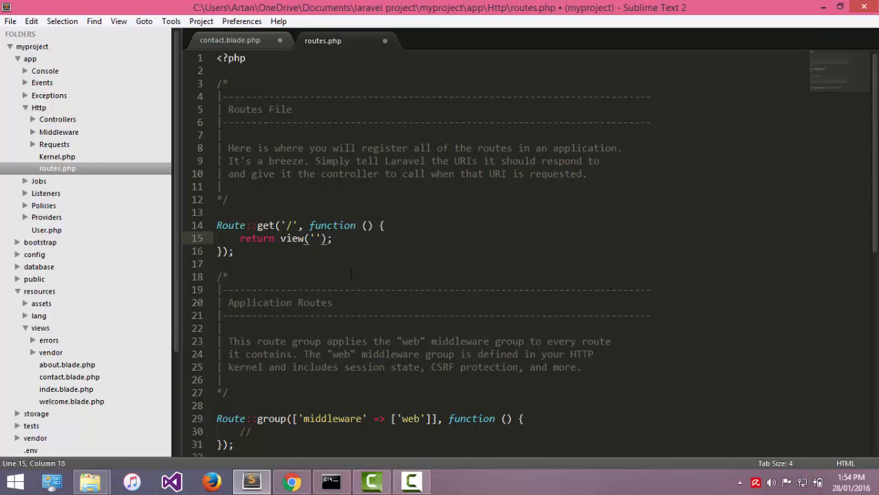
{"action": "type", "text": "inx"}
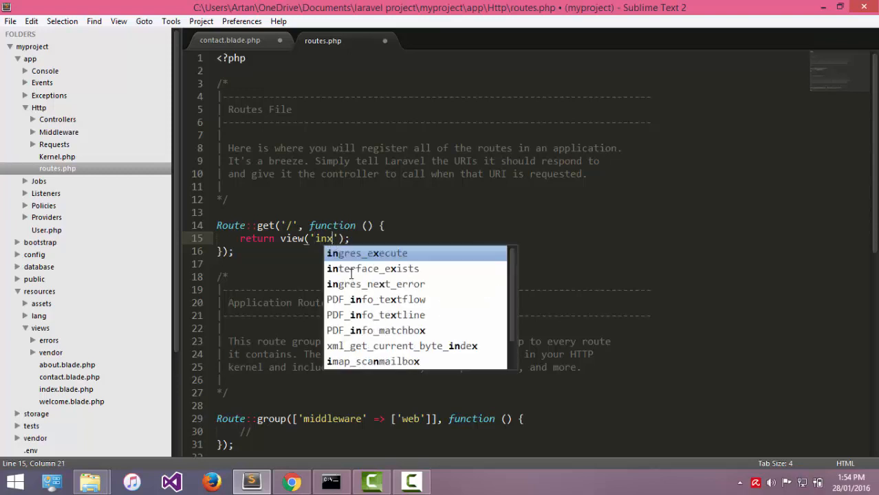
{"action": "type", "text": "dex"}
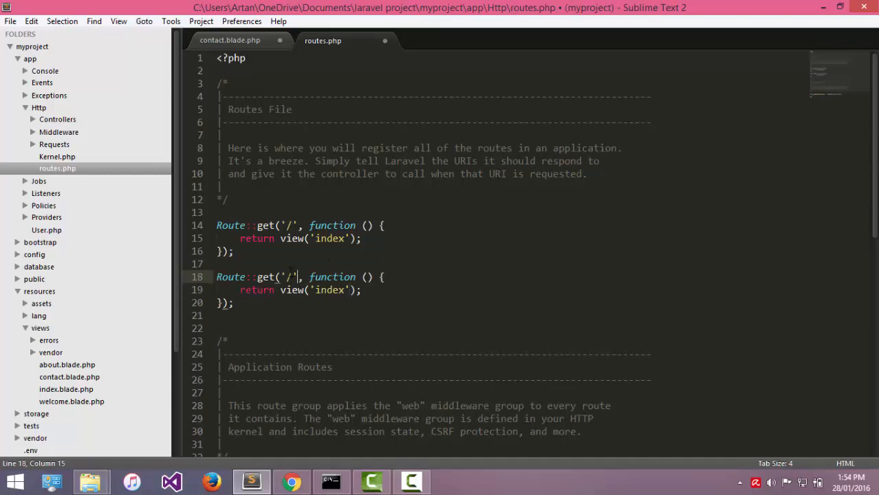
{"action": "type", "text": "about"}
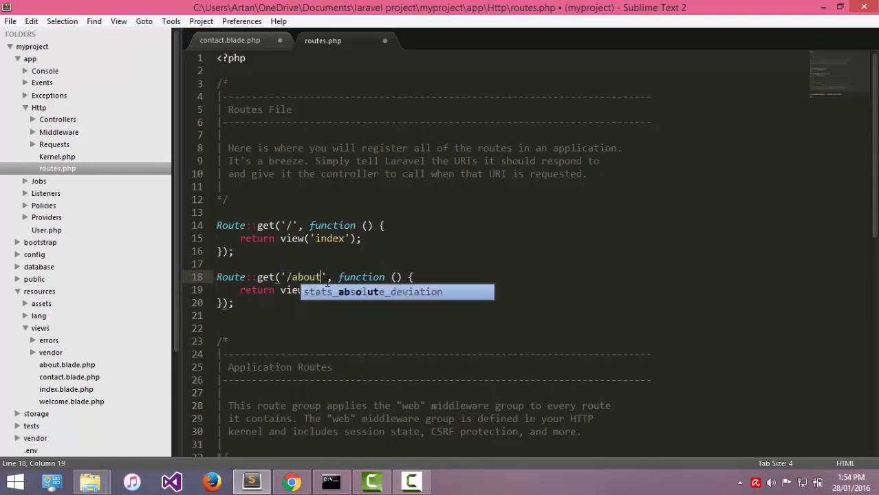
{"action": "type", "text": "index"}
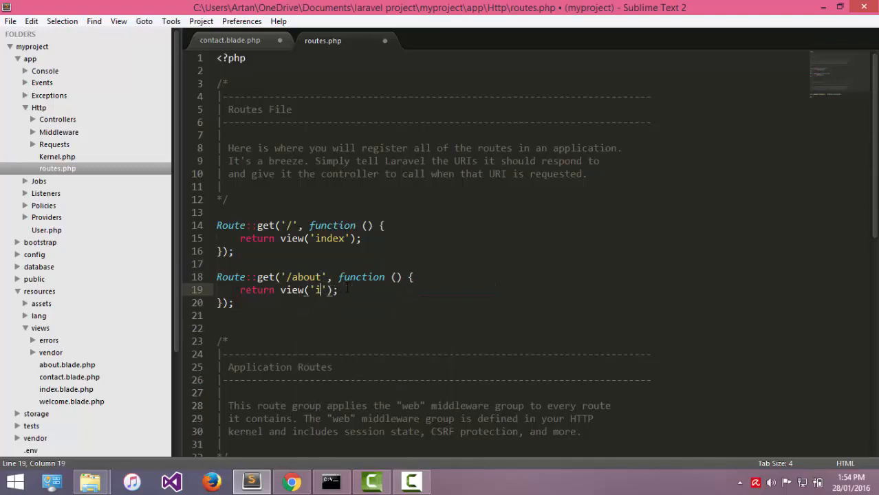
{"action": "type", "text": "abaout"}
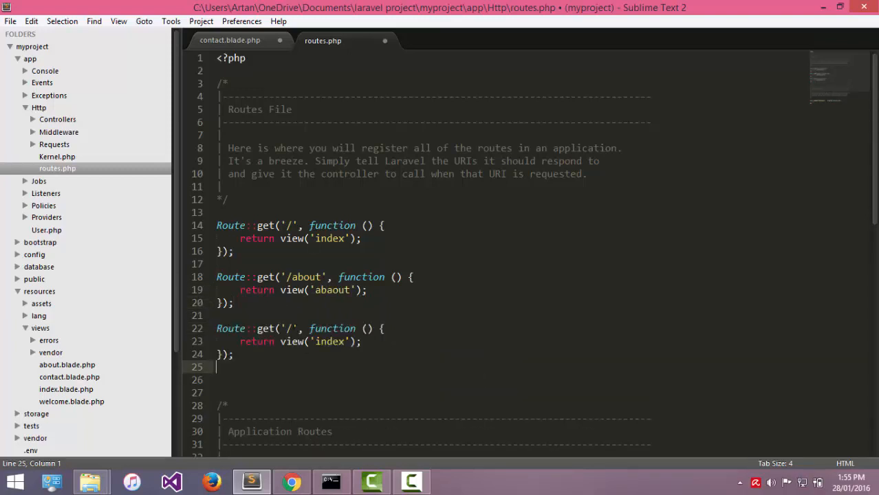
{"action": "type", "text": "contact"}
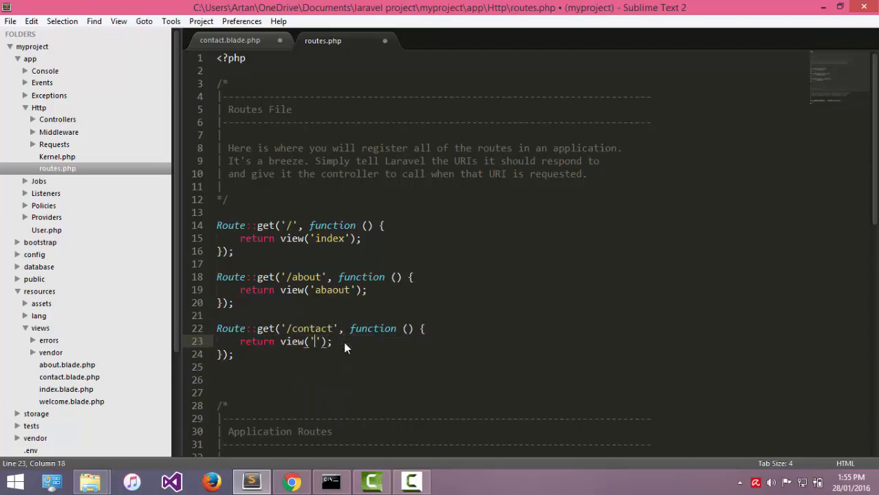
{"action": "type", "text": "contact"}
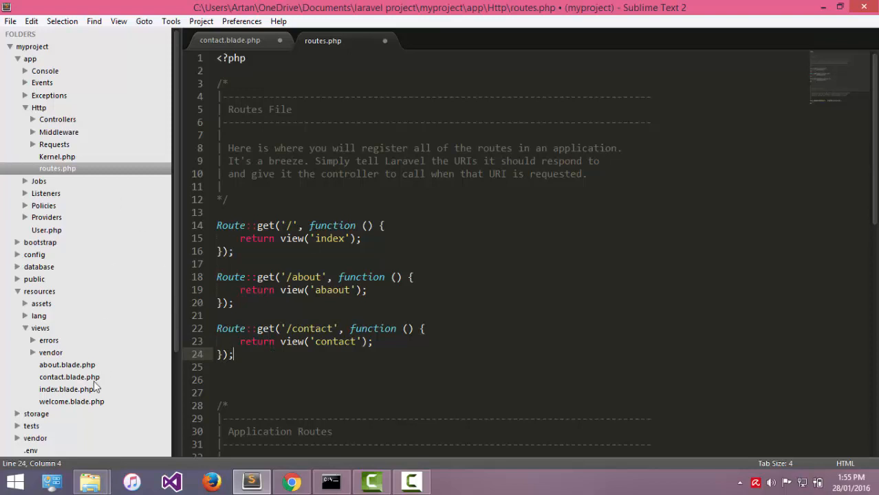
{"action": "left_click", "coordinate": [65, 389]}
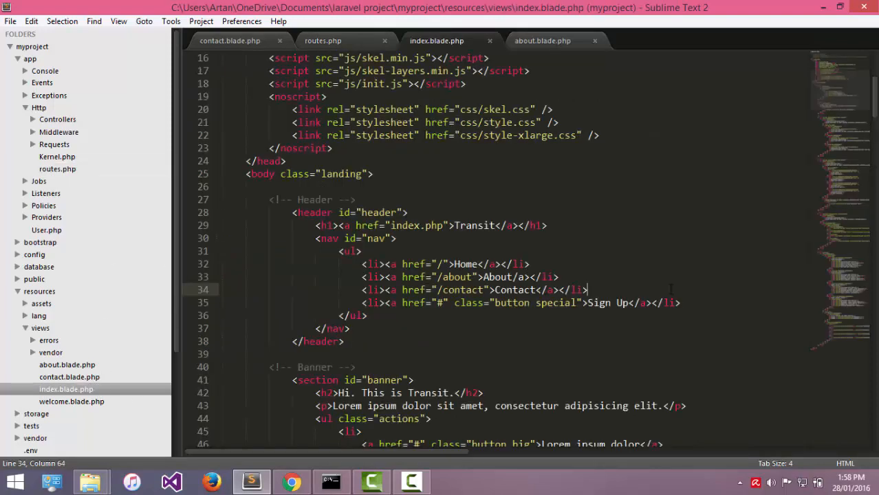
{"action": "mouse_move", "coordinate": [654, 278]}
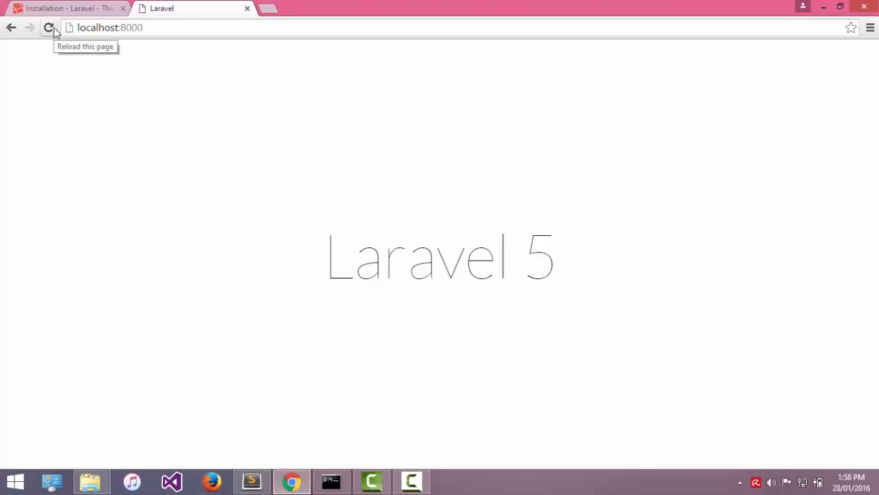
Step: Reload localhost:8000 in Chrome to load the Transit template and the fixed links
{"action": "left_click", "coordinate": [50, 28]}
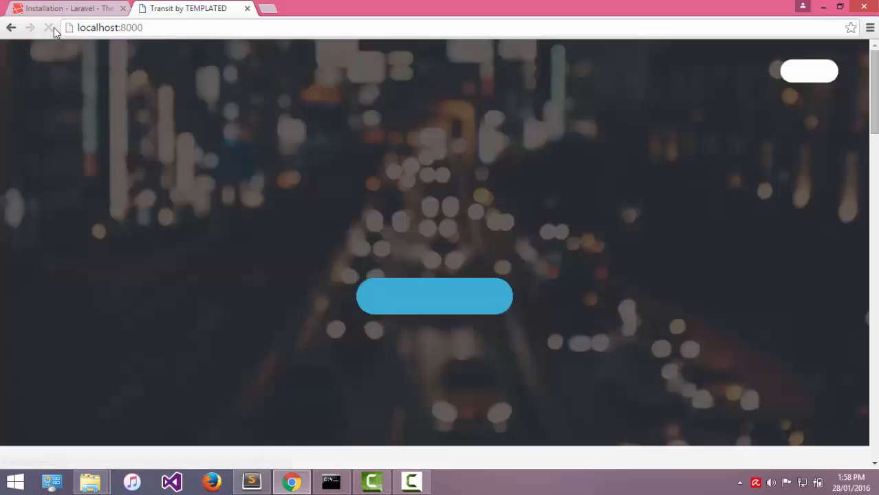
{"action": "left_click", "coordinate": [47, 27]}
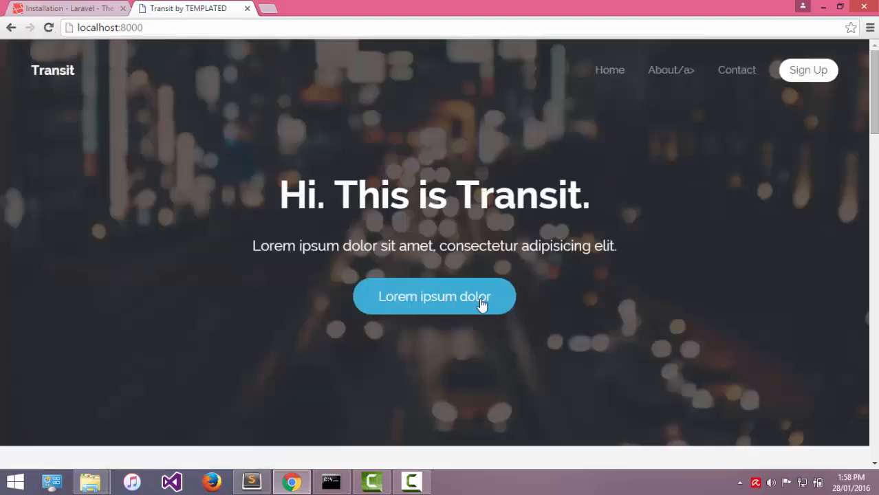
{"action": "mouse_move", "coordinate": [559, 246]}
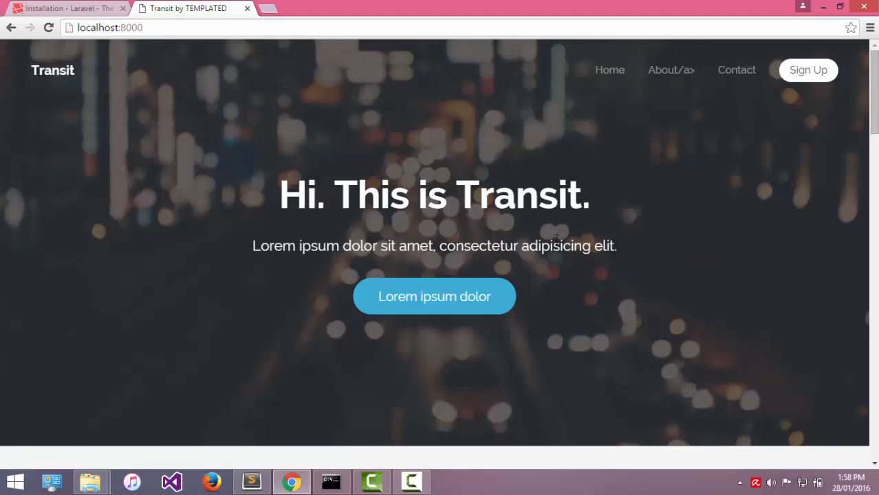
{"action": "mouse_move", "coordinate": [541, 278]}
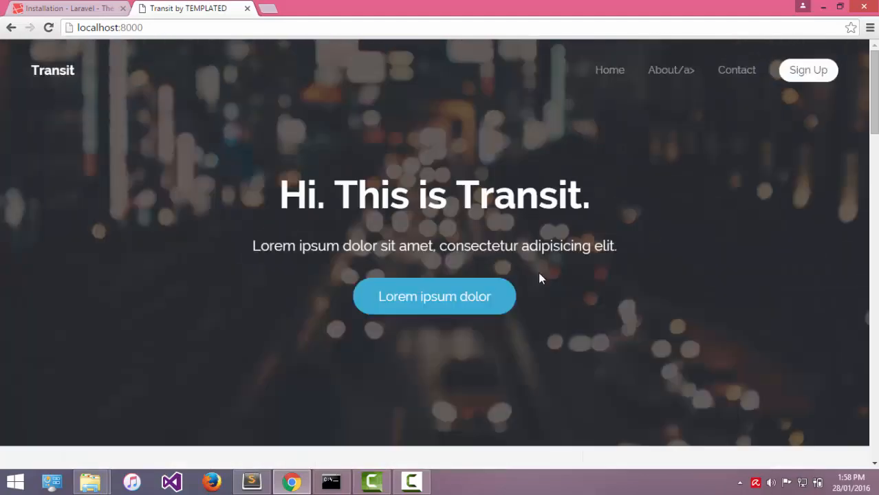
{"action": "left_click", "coordinate": [50, 26]}
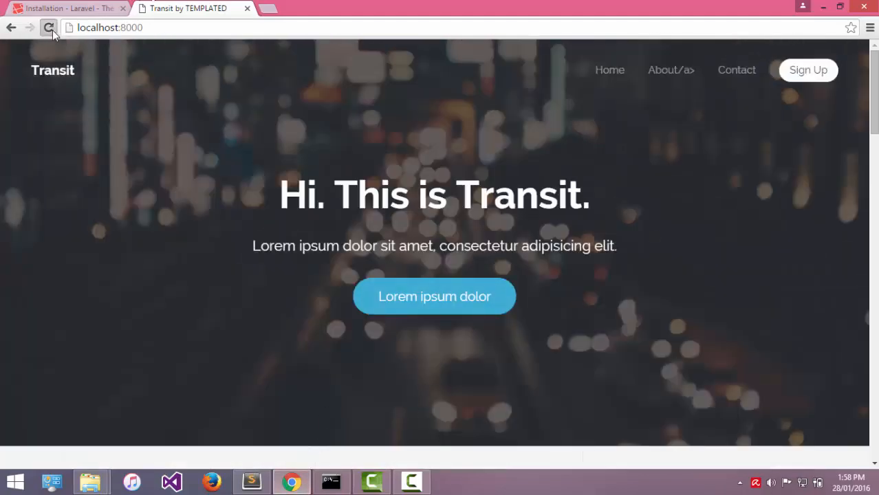
{"action": "left_click", "coordinate": [48, 28]}
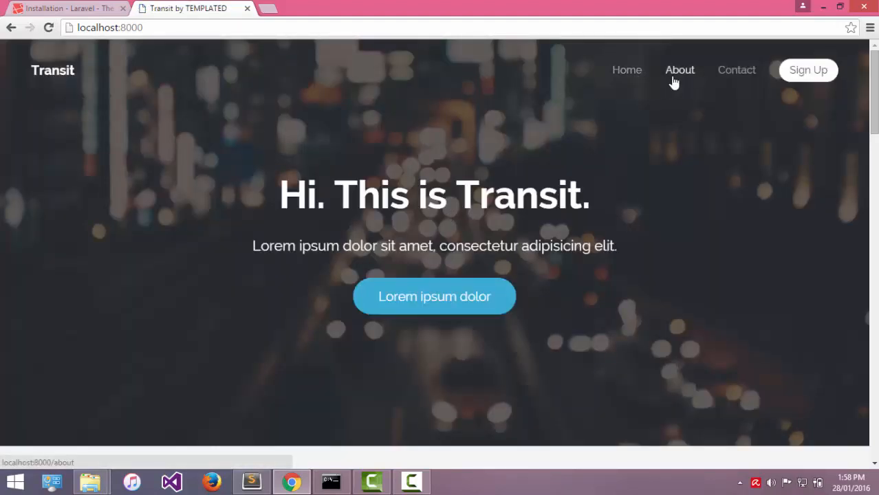
Step: Test the About, Contact and Home nav links, each opening its page
{"action": "left_click", "coordinate": [680, 70]}
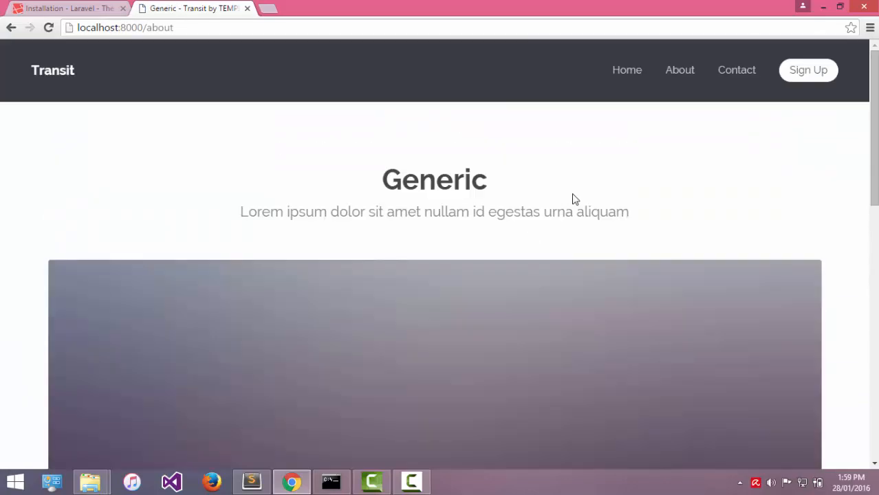
{"action": "left_click", "coordinate": [737, 70]}
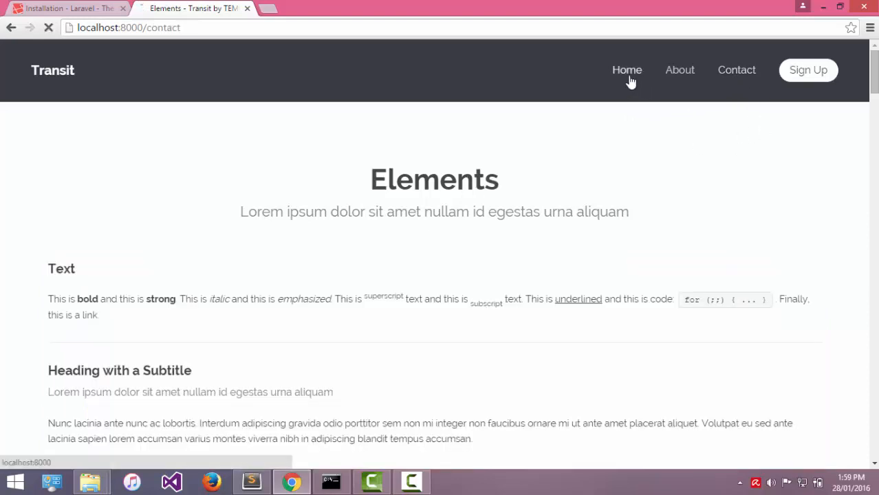
{"action": "left_click", "coordinate": [626, 70]}
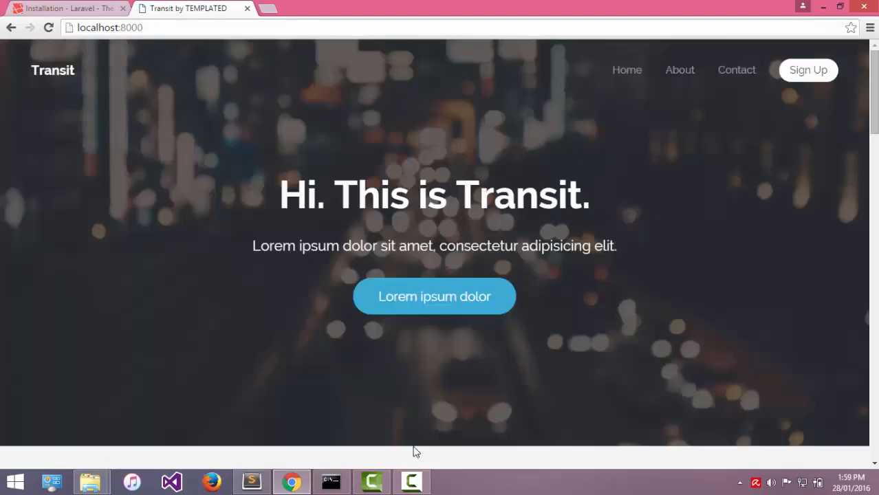
{"action": "mouse_move", "coordinate": [410, 443]}
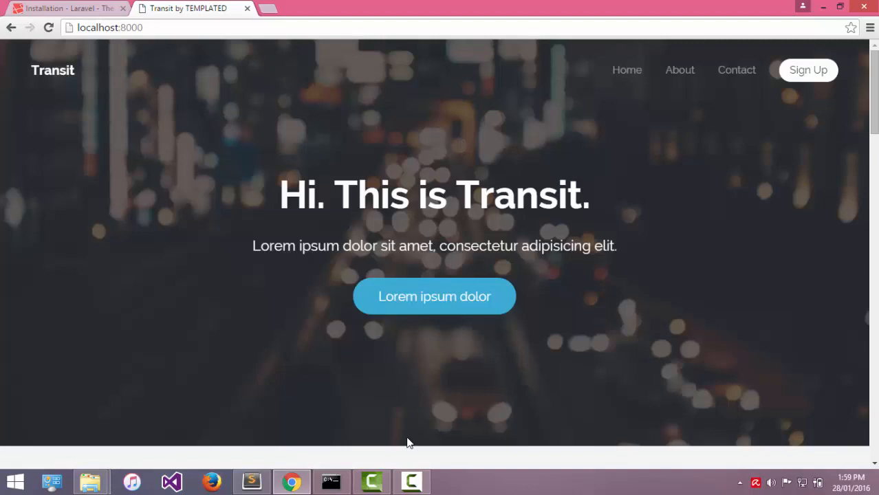